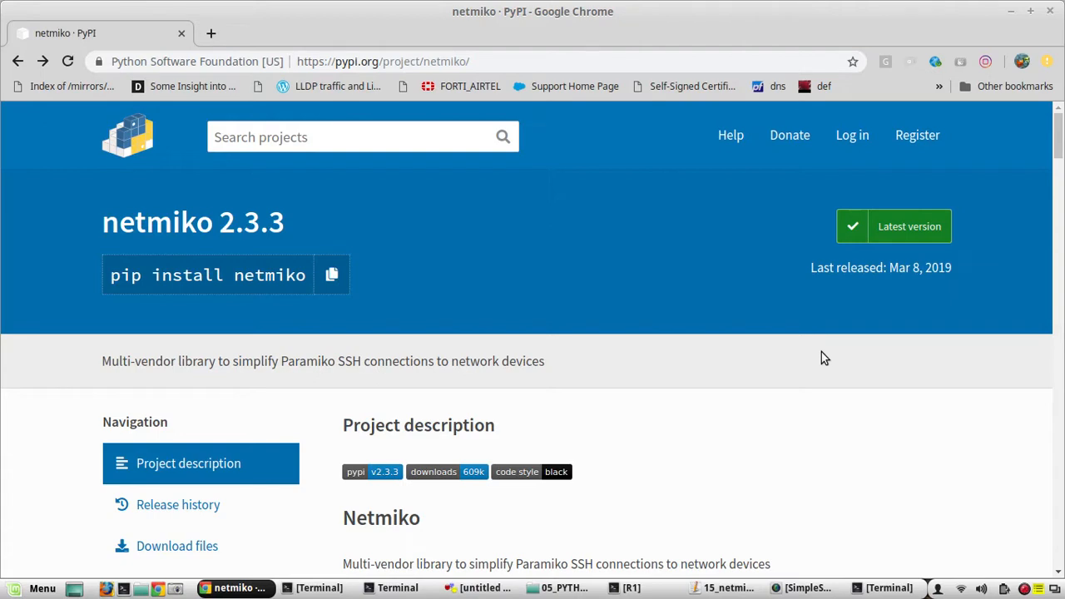
# Review script 15's block reading 15_config and its send_config_set line in gedit
pyautogui.click(719, 589)
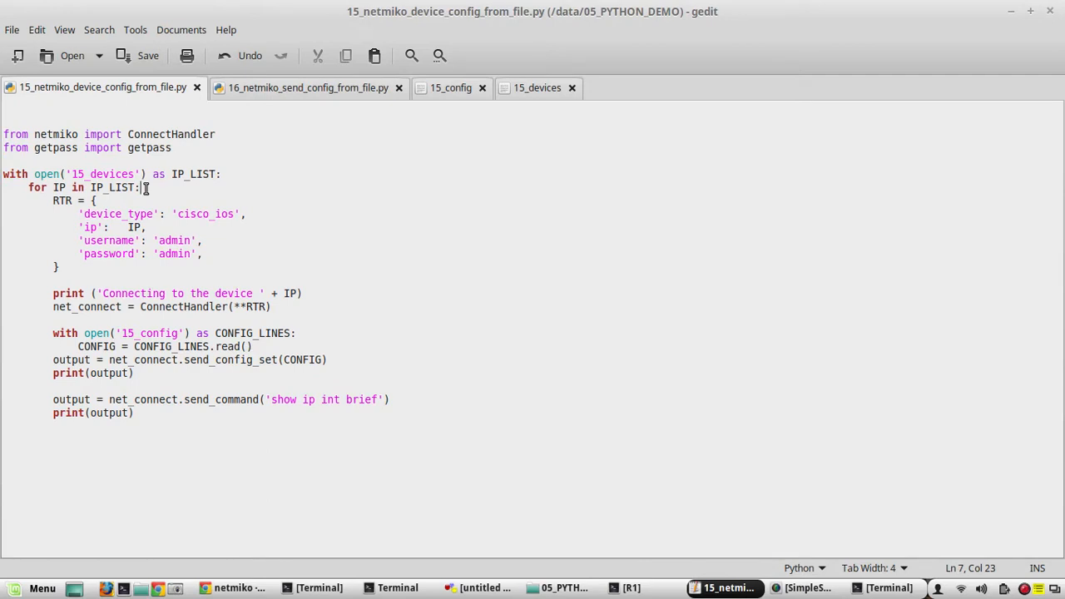
pyautogui.moveTo(240, 258)
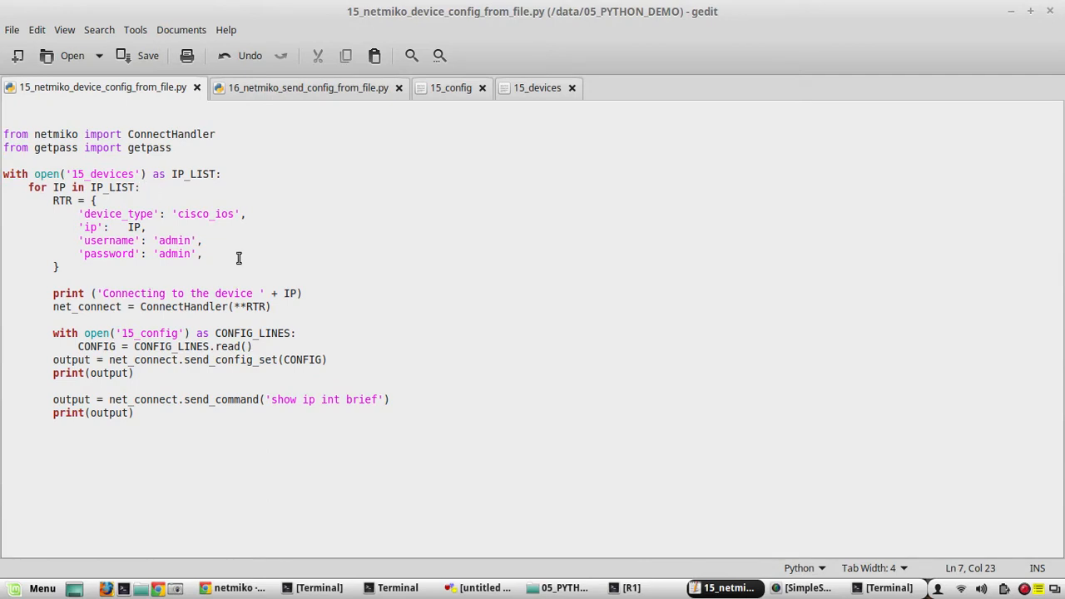
pyautogui.click(258, 346)
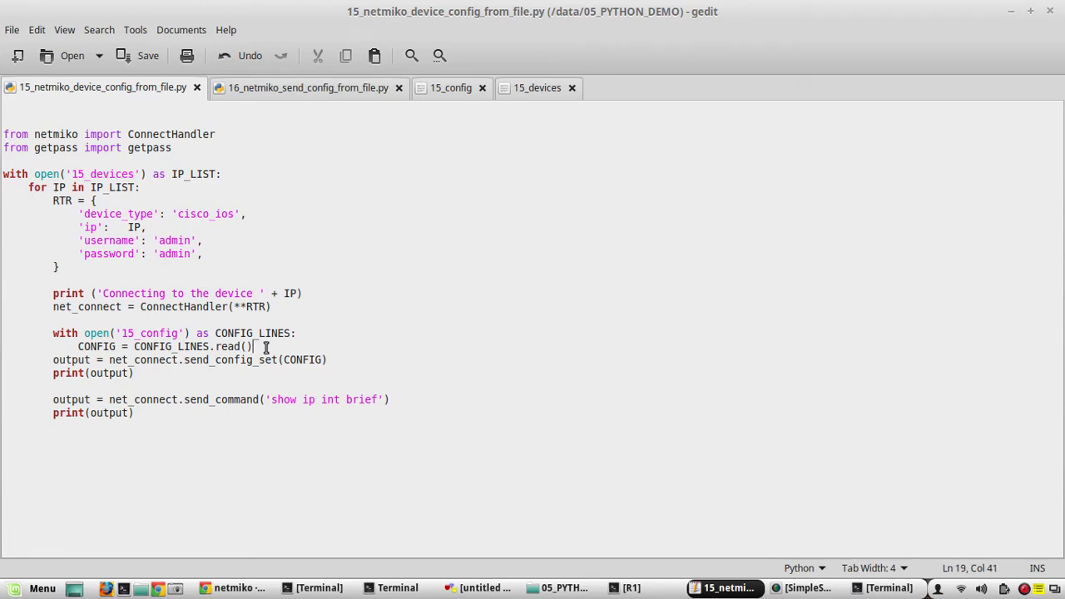
pyautogui.moveTo(266, 346); pyautogui.dragTo(0, 333)
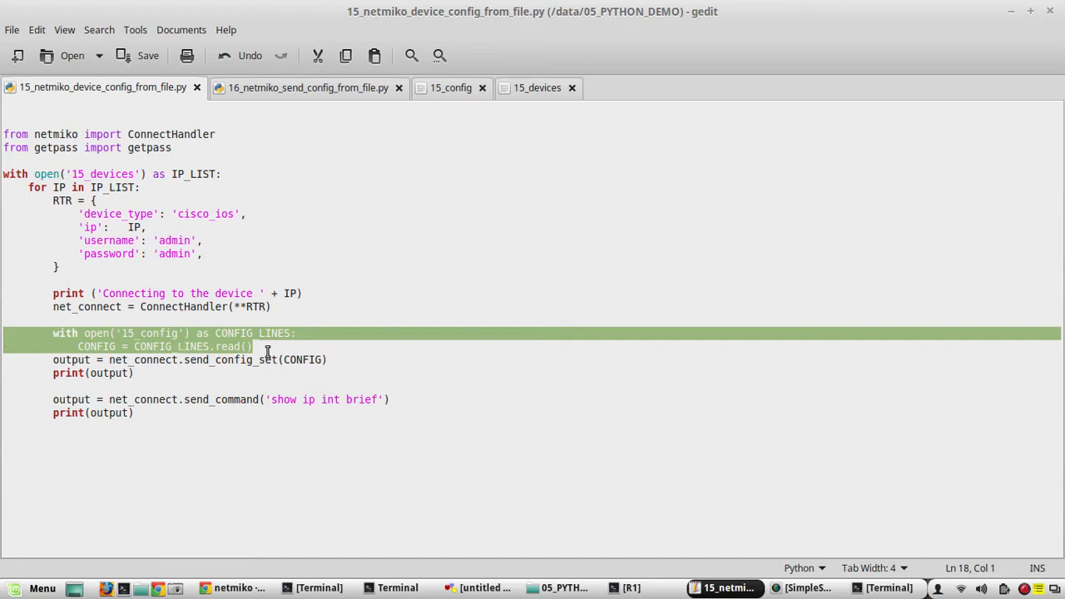
pyautogui.click(297, 360)
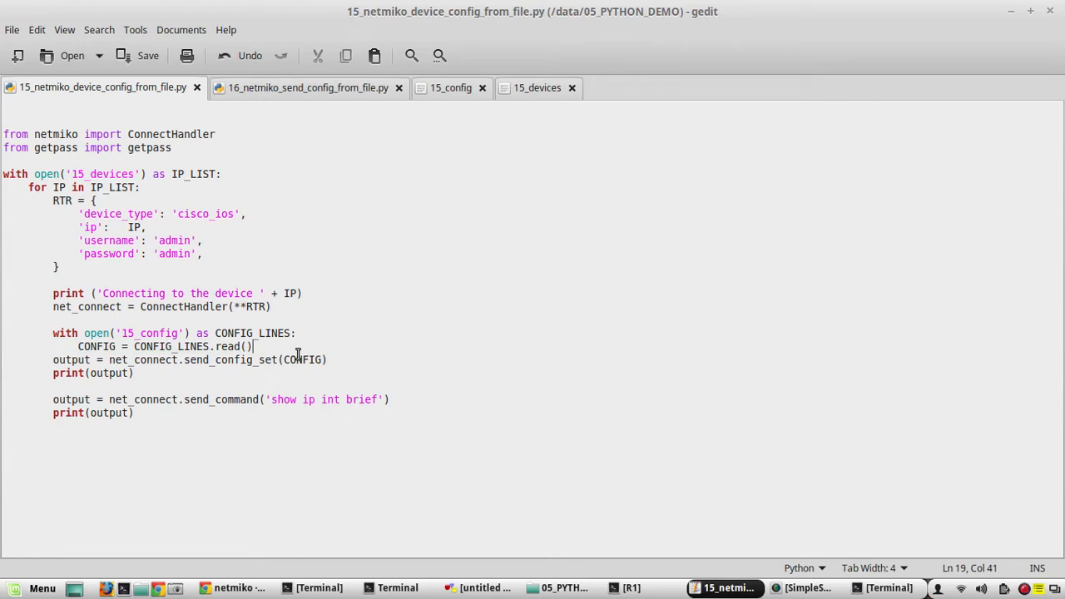
pyautogui.moveTo(352, 359)
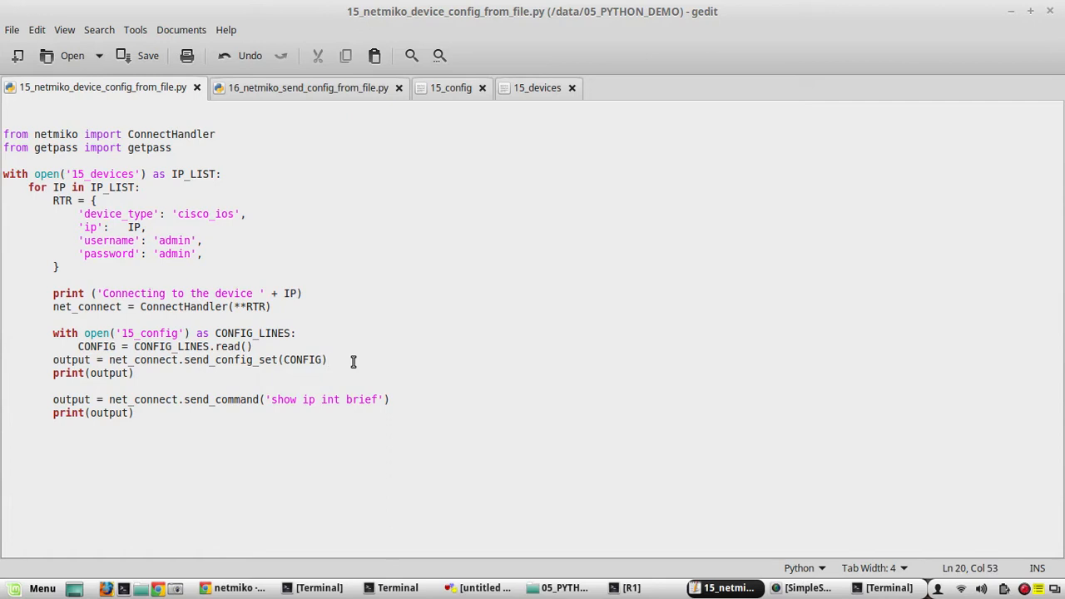
pyautogui.click(352, 360)
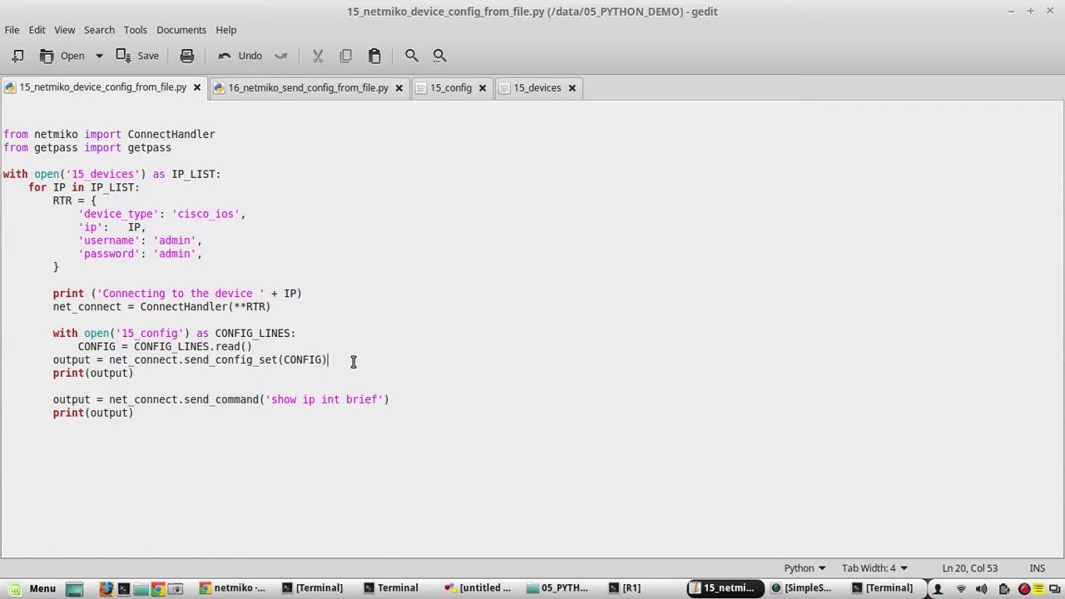
pyautogui.moveTo(342, 360)
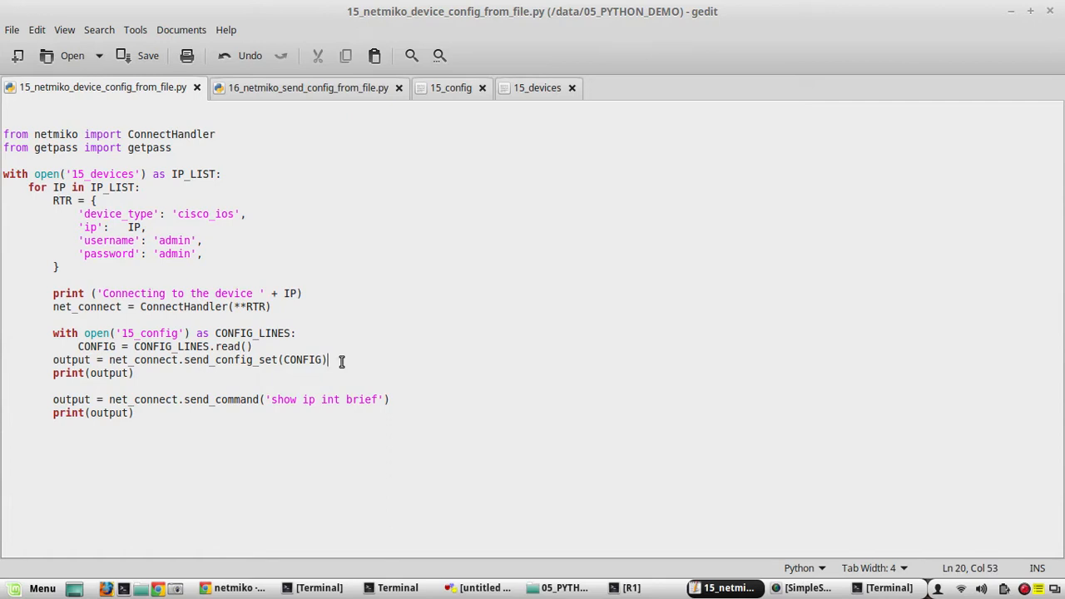
# Copy all of script 15's code over into the script 16 file
pyautogui.press('ctrl+a')
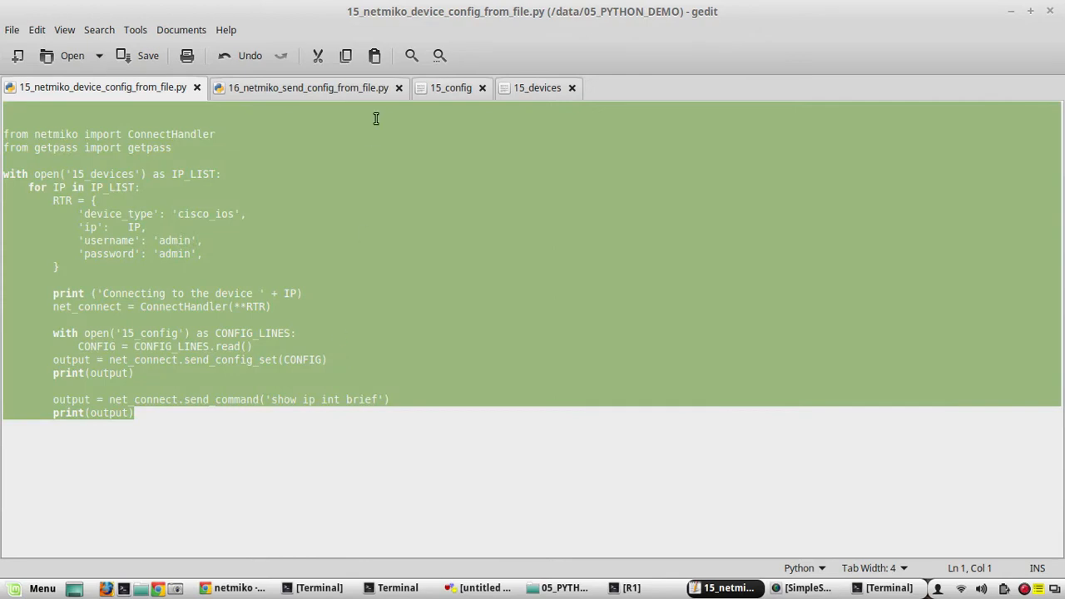
pyautogui.moveTo(116, 110)
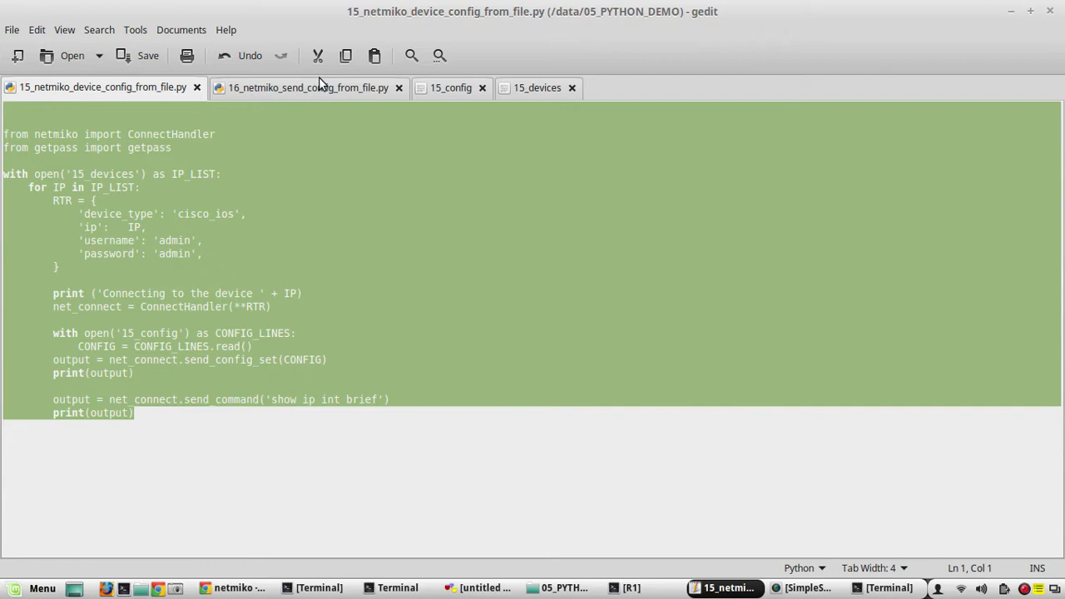
pyautogui.click(308, 86)
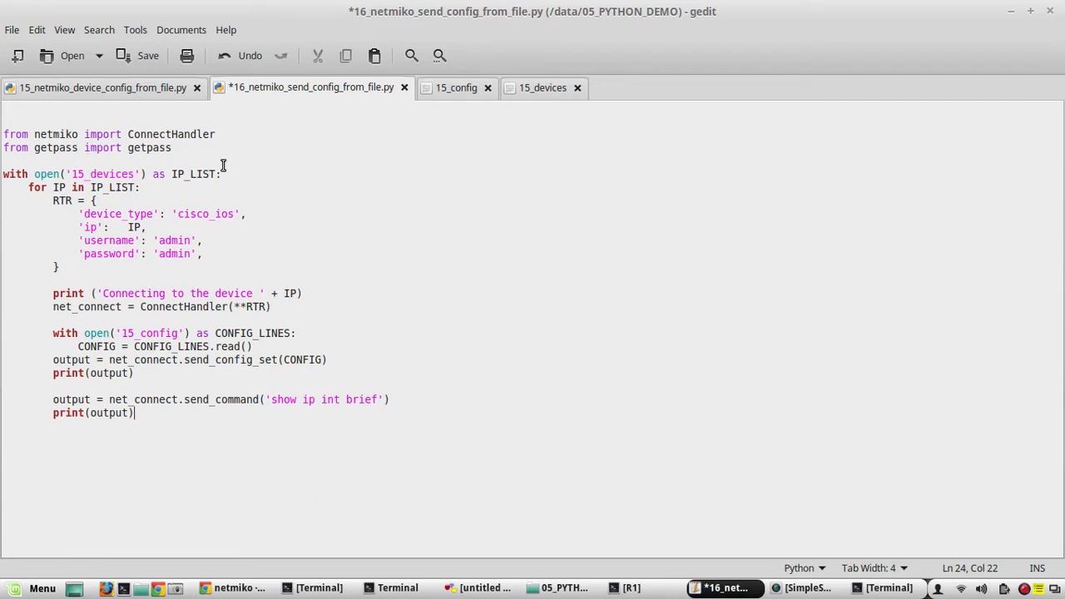
pyautogui.click(4, 175)
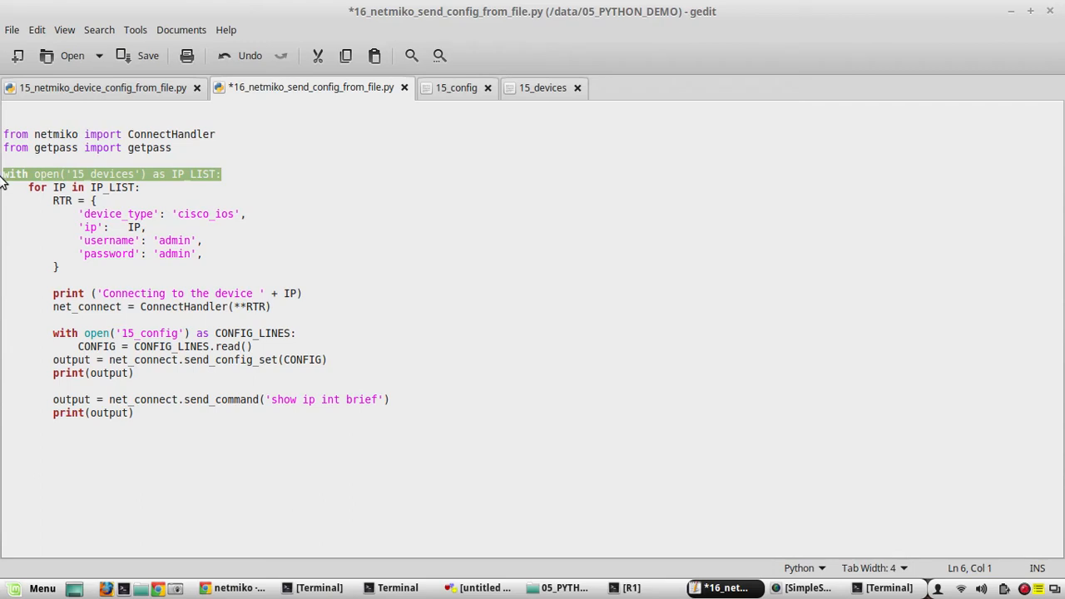
# Rewrite the device-list line as IP_LIST = open('15_devices') and save script 16
pyautogui.write('IP')
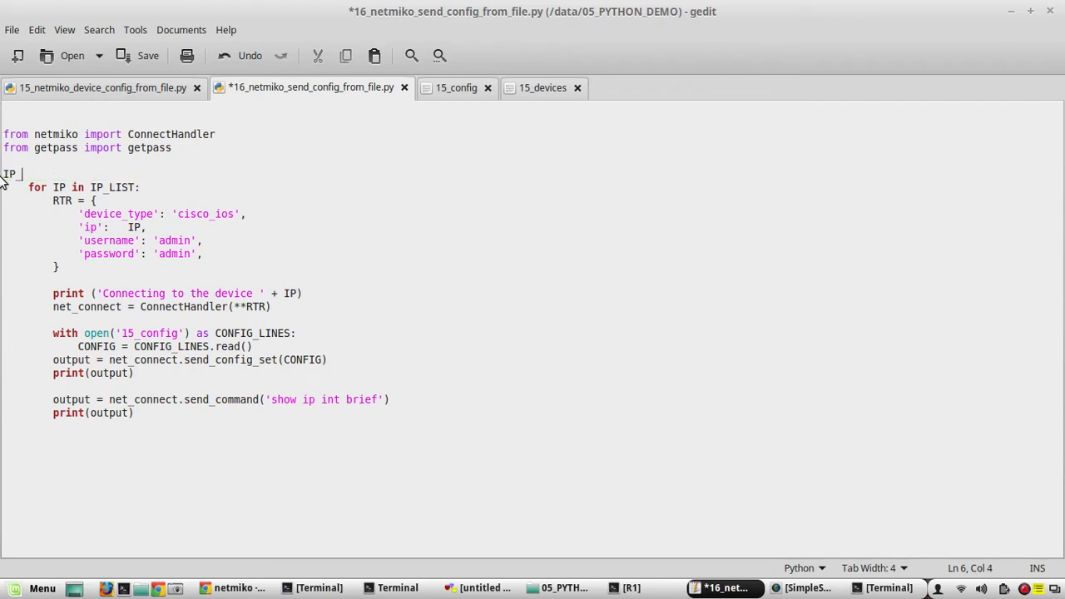
pyautogui.write('LIST')
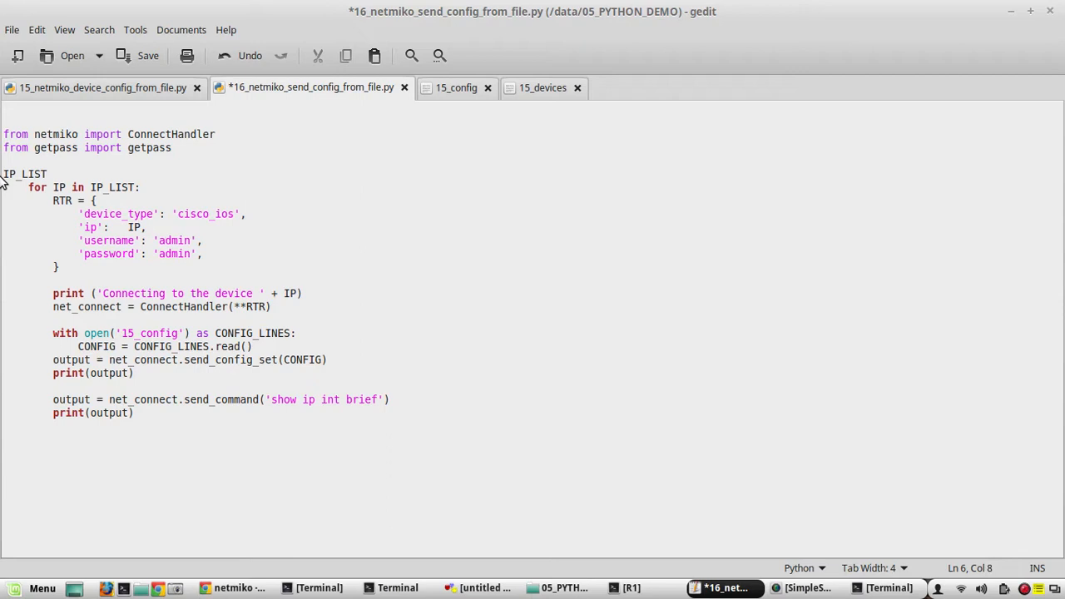
pyautogui.write('=')
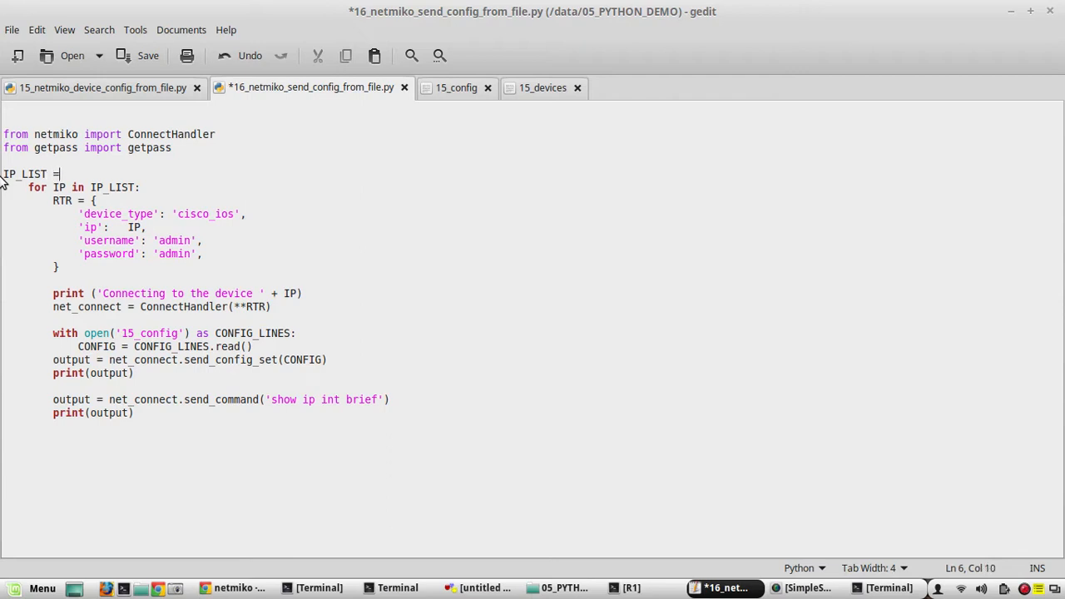
pyautogui.write('open')
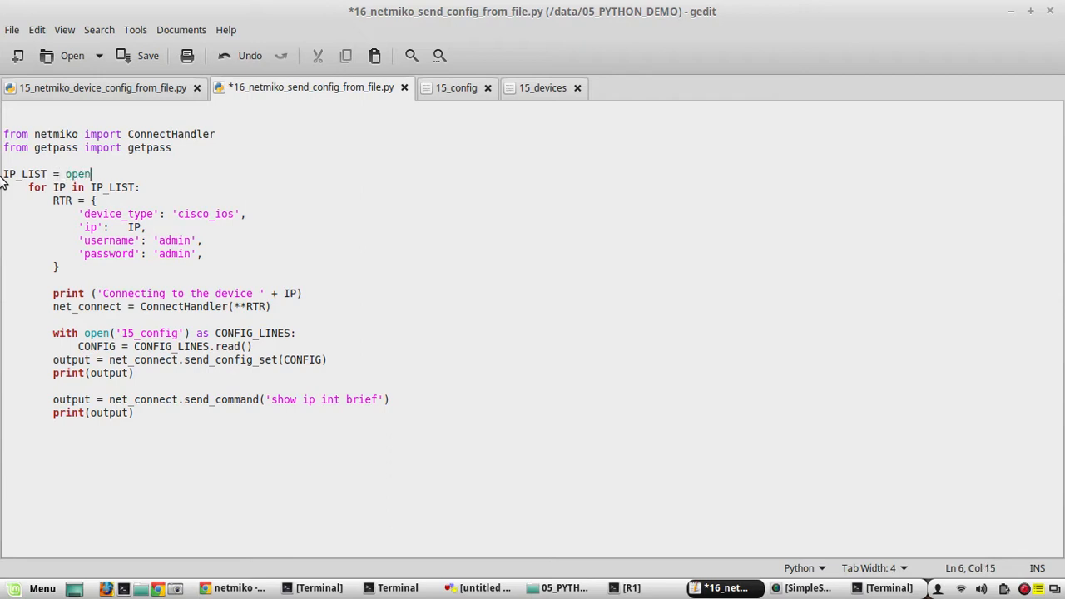
pyautogui.write('()')
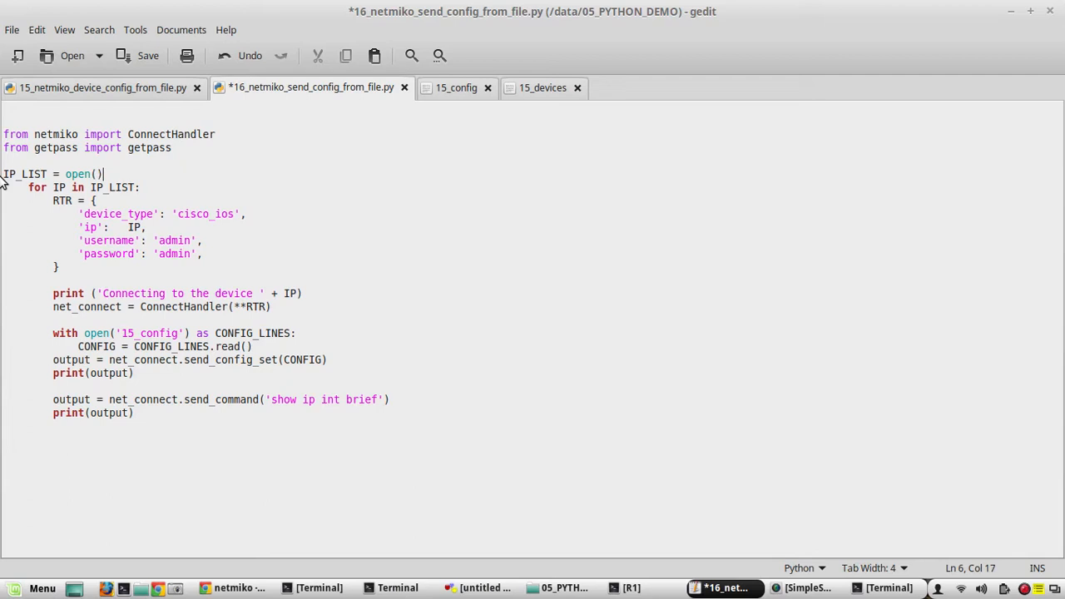
pyautogui.write("''")
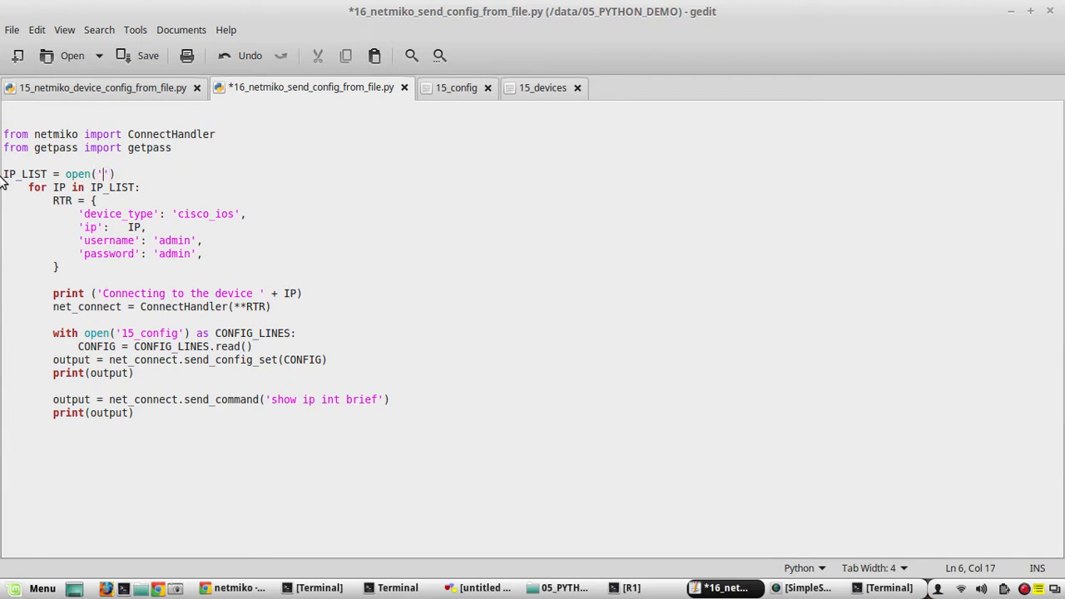
pyautogui.write('15_dev')
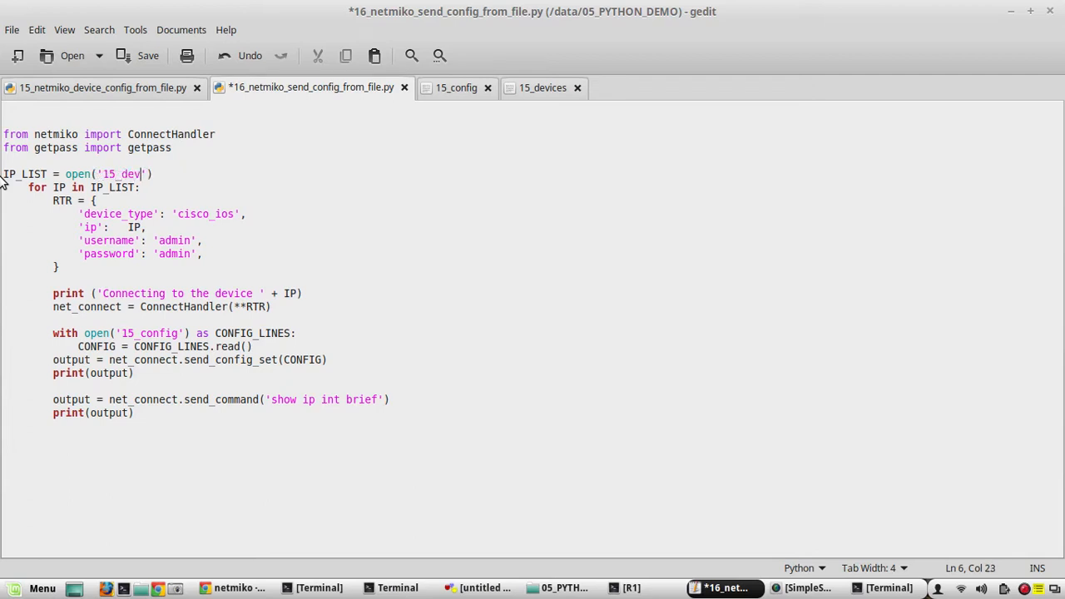
pyautogui.write('ices')
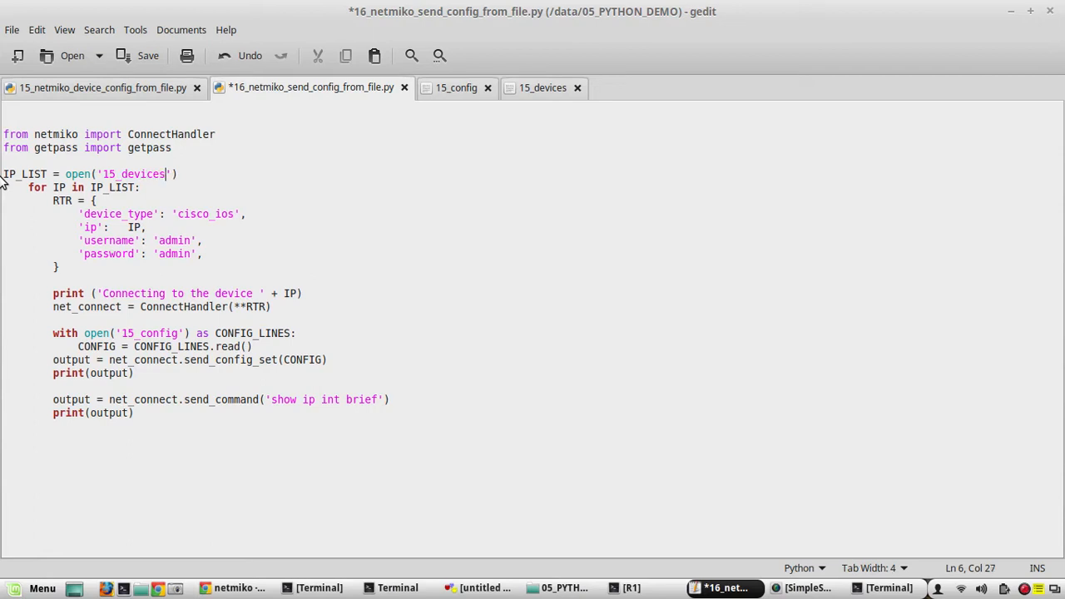
pyautogui.click(146, 55)
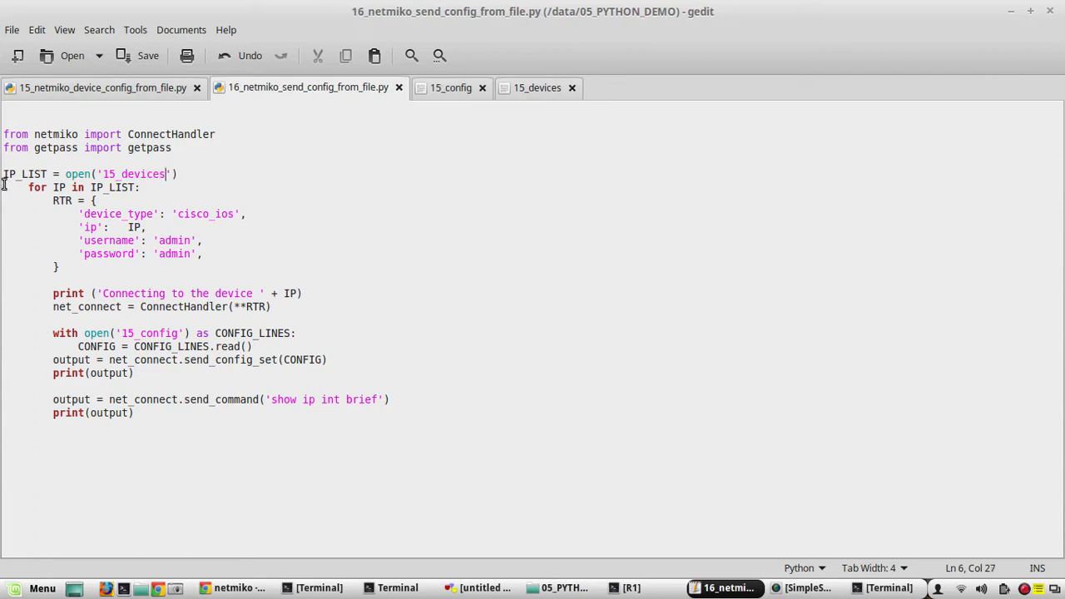
# Unindent the device loop and everything below it one level, then save script 16
pyautogui.moveTo(30, 187); pyautogui.dragTo(133, 413)
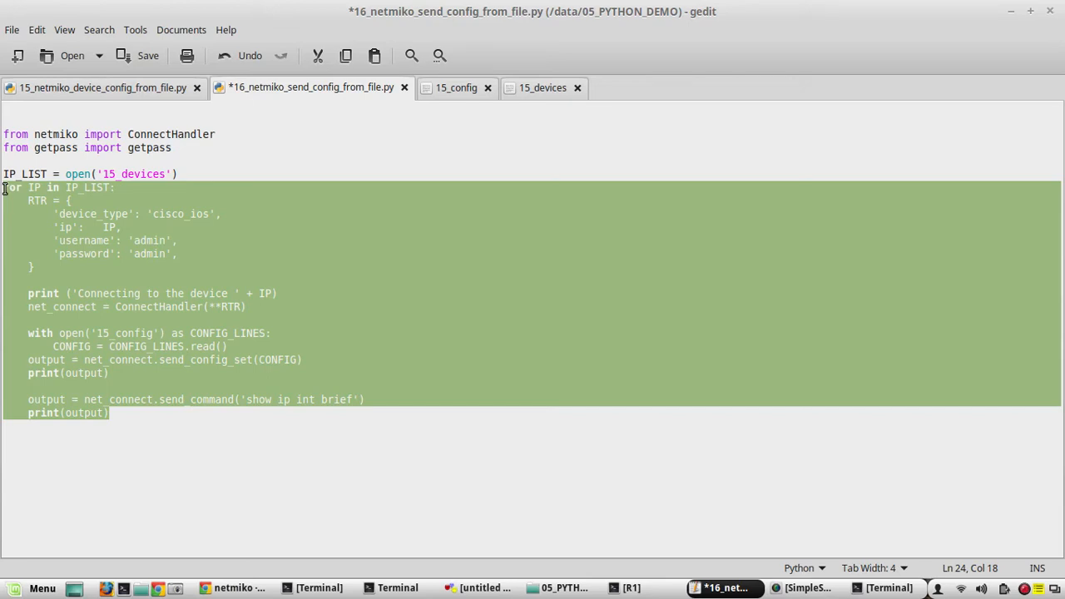
pyautogui.click(7, 186)
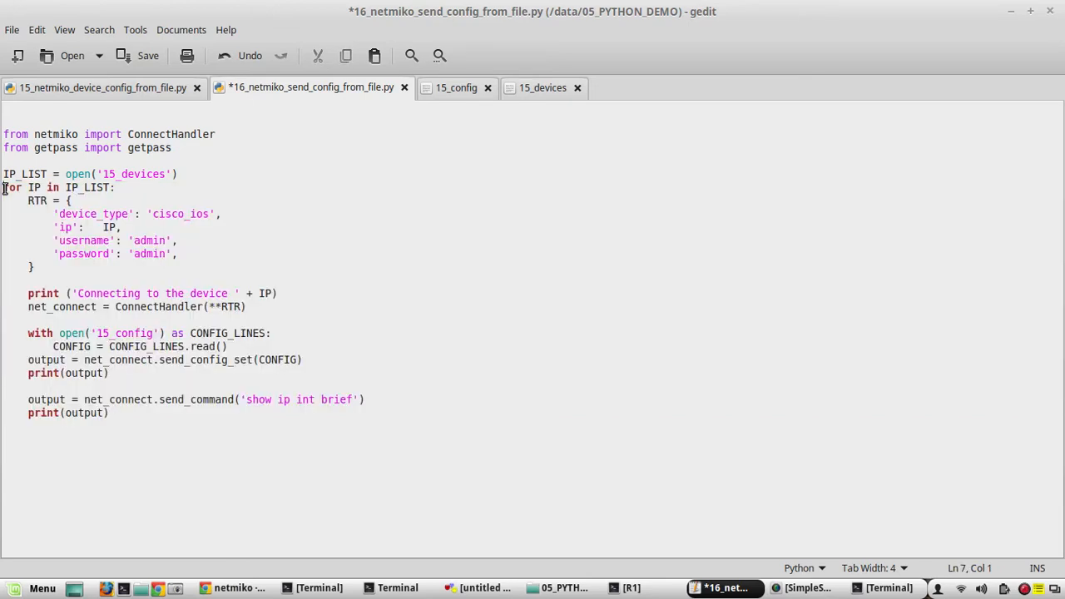
pyautogui.press('ctrl+s')
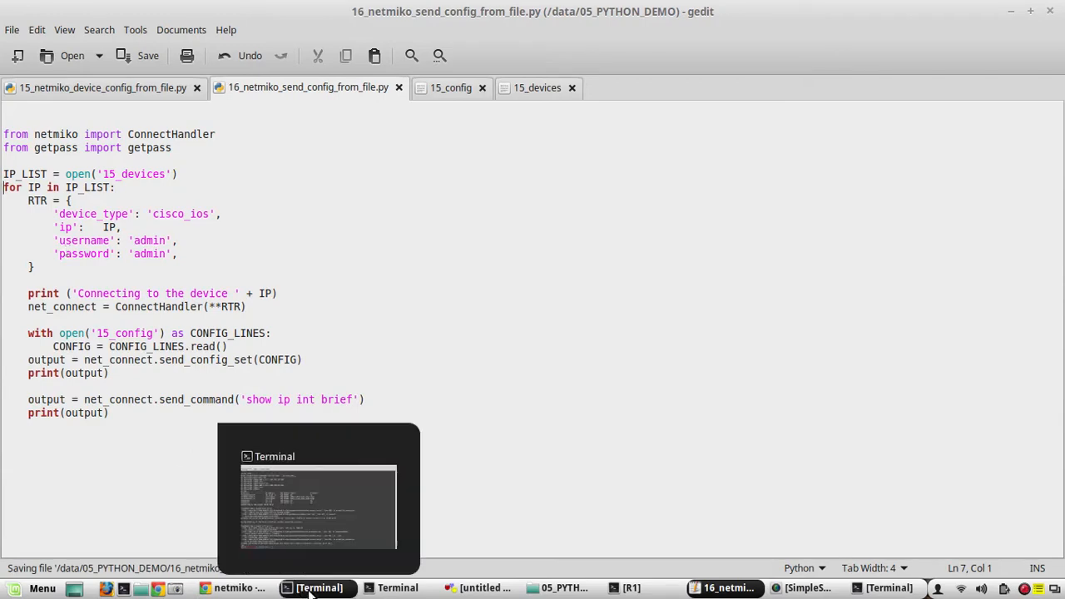
# Interrupt the running script 16 in the terminal with Ctrl+C
pyautogui.click(318, 500)
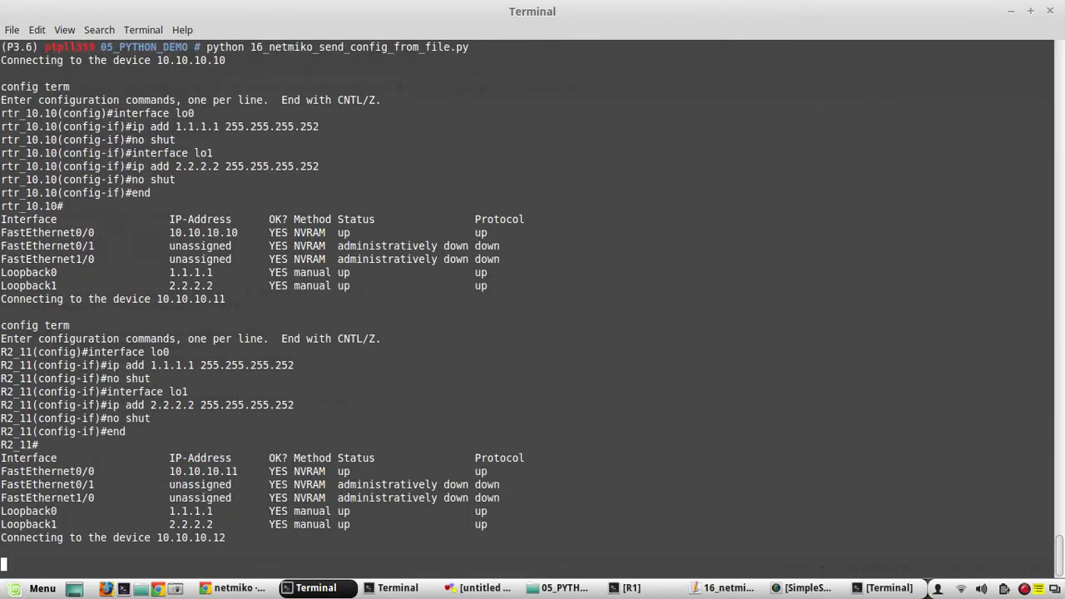
pyautogui.press('ctrl+c')
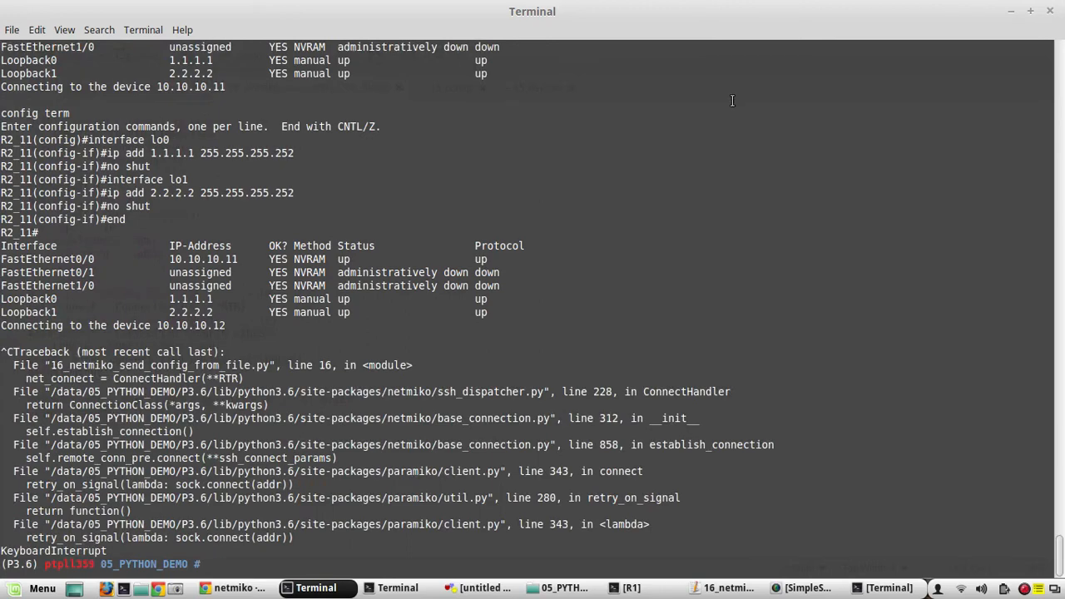
pyautogui.moveTo(32, 473)
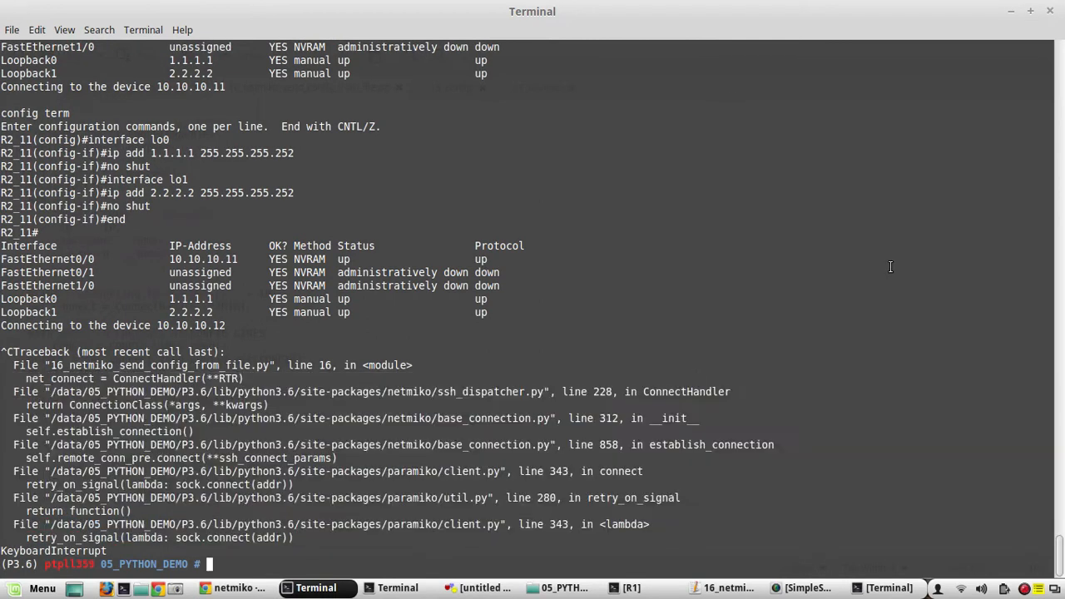
pyautogui.moveTo(306, 504)
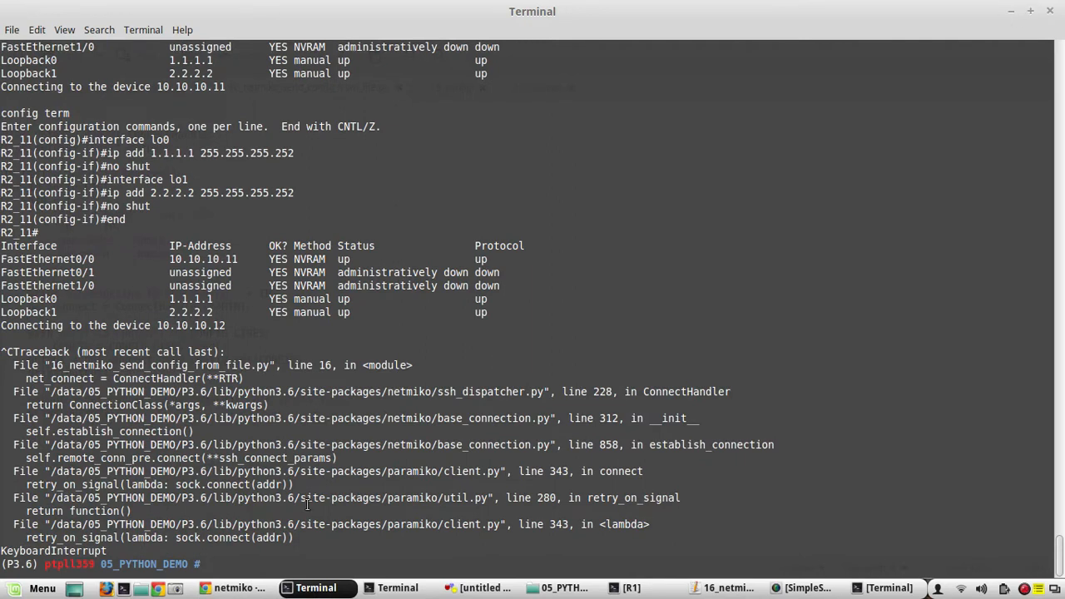
pyautogui.moveTo(349, 451)
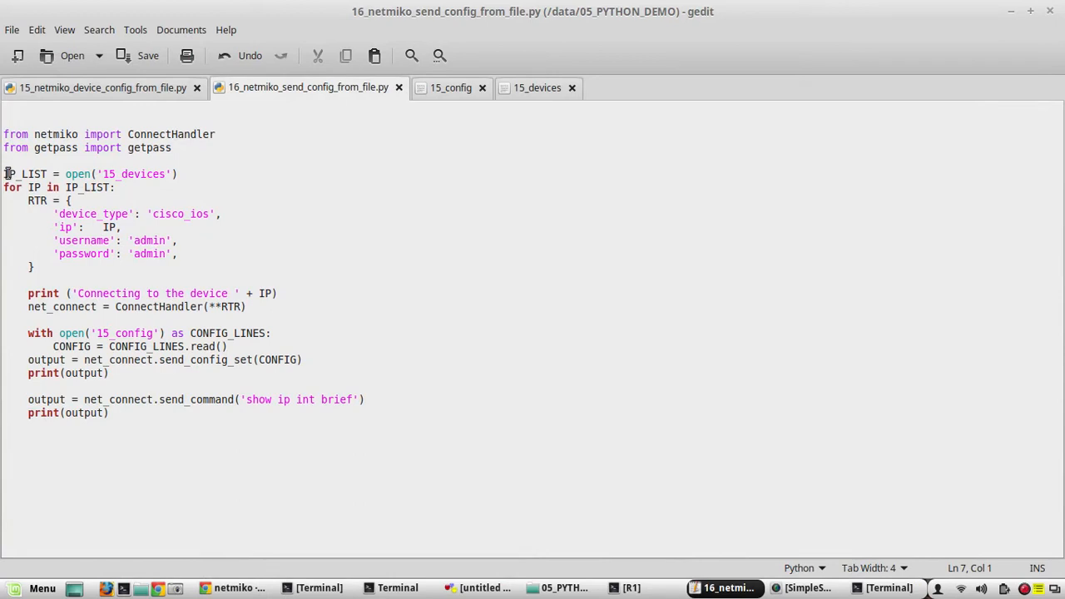
# Delete the block that reads the 15_config file from script 16
pyautogui.moveTo(3, 175); pyautogui.dragTo(117, 186)
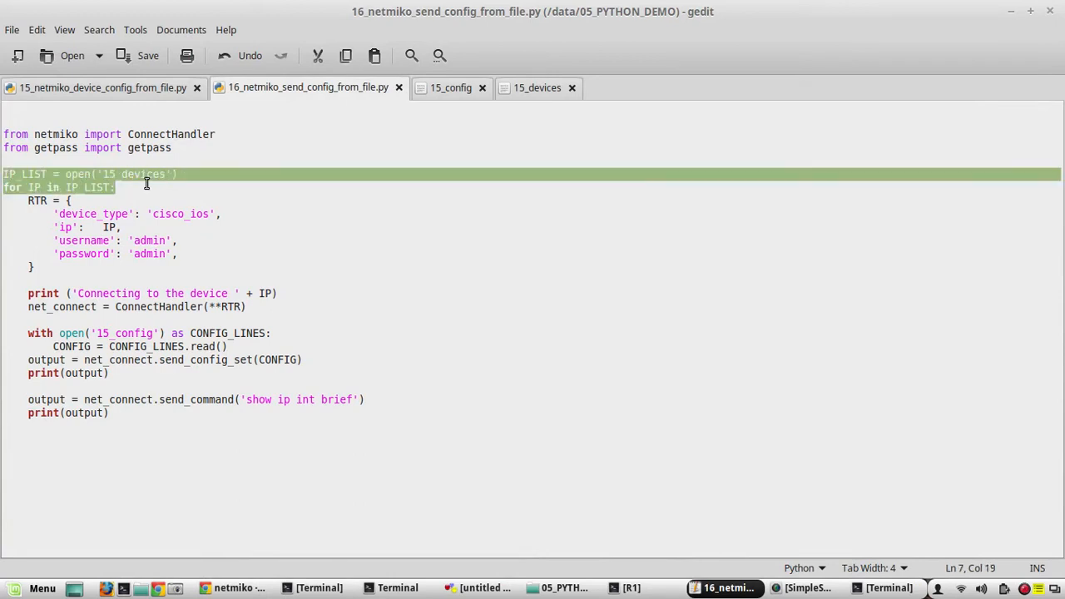
pyautogui.click(118, 186)
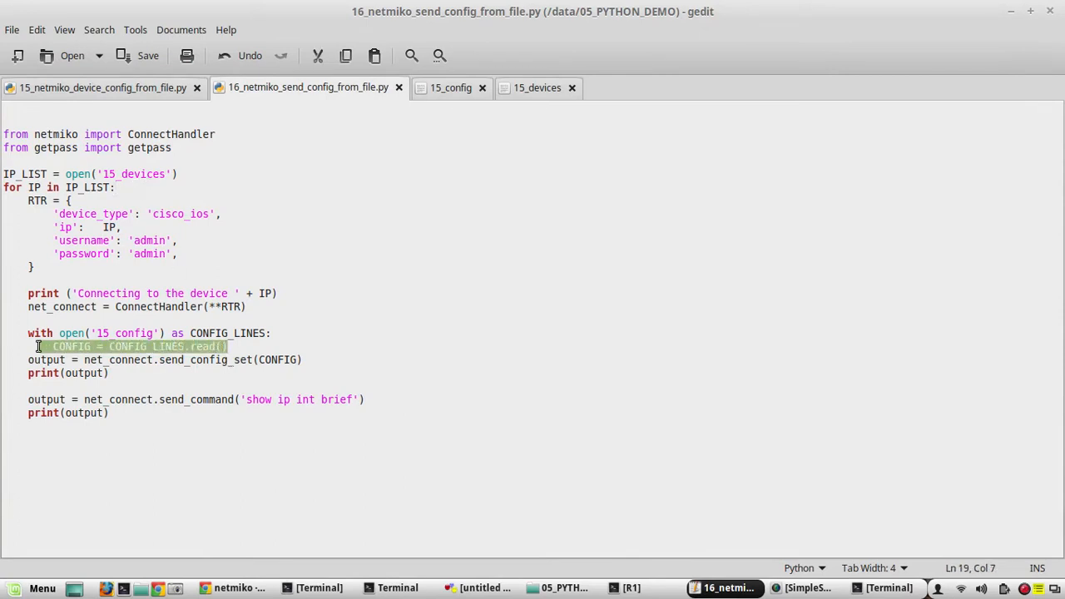
pyautogui.click(210, 333)
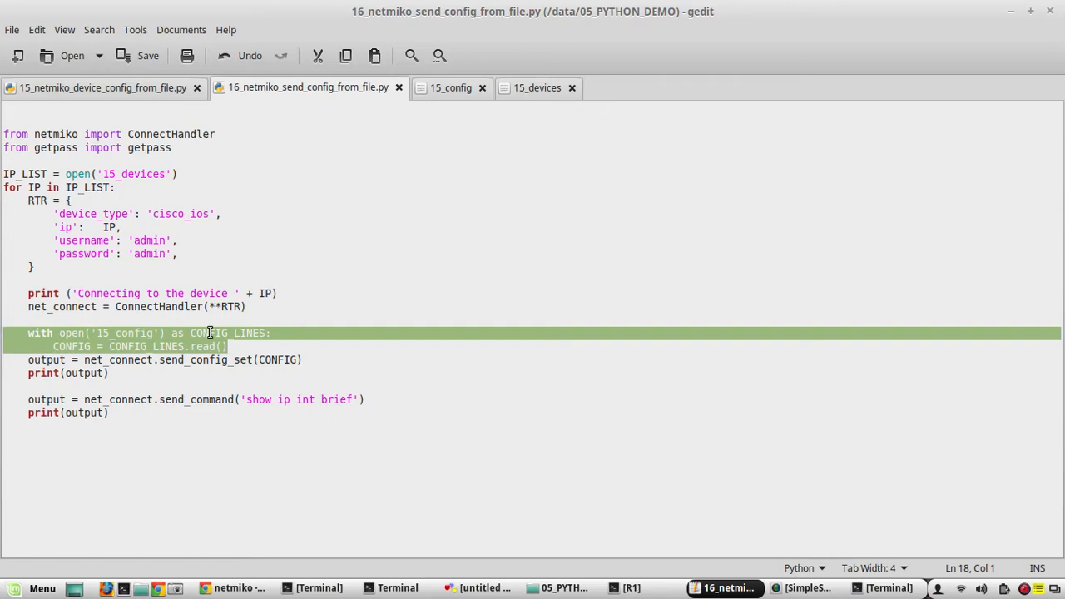
pyautogui.moveTo(289, 333)
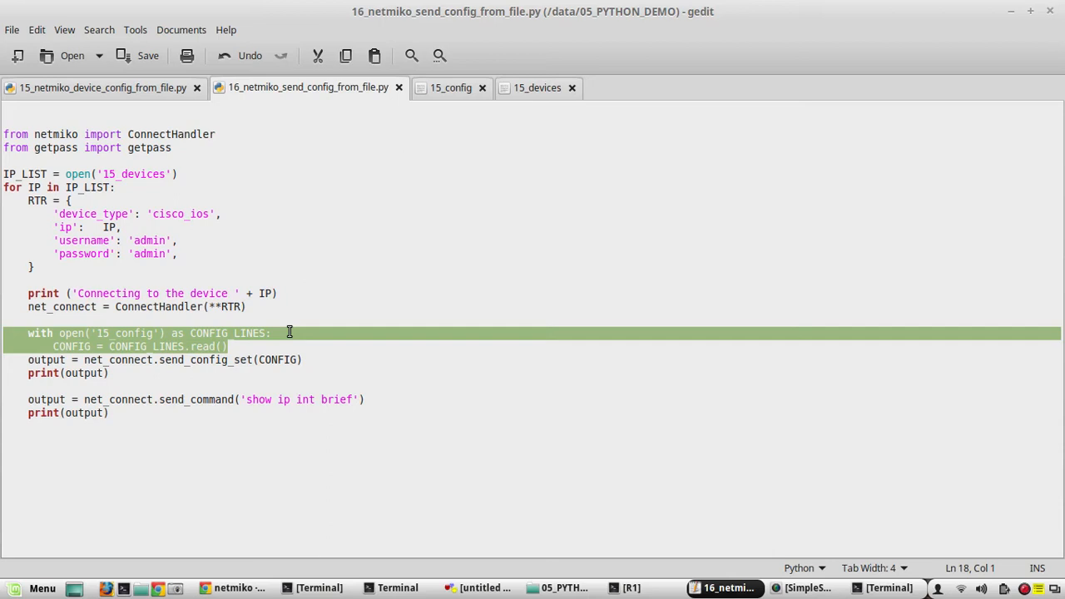
pyautogui.press('Delete')
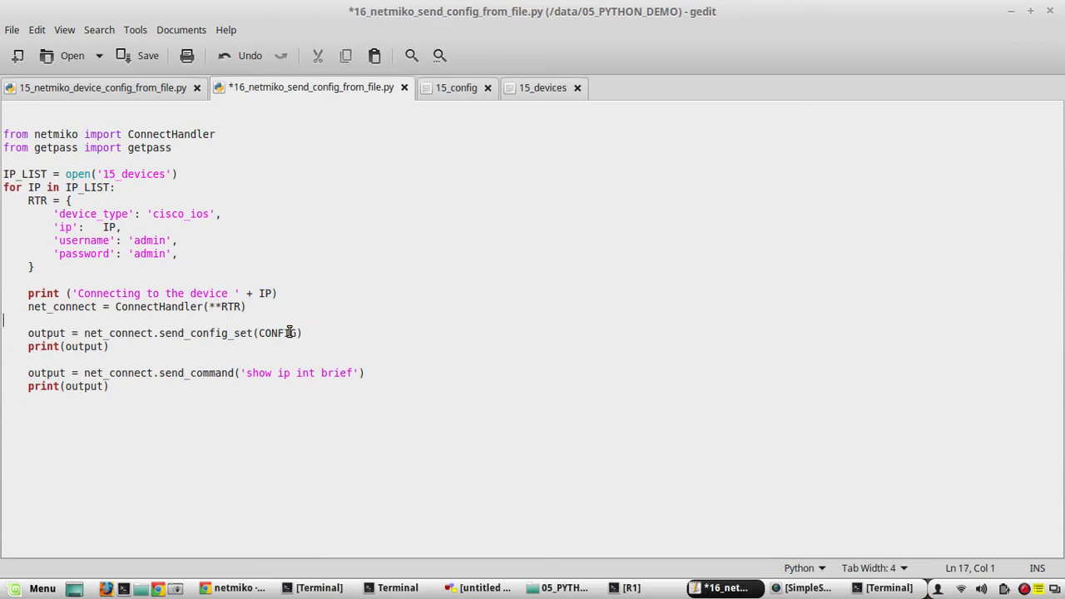
pyautogui.moveTo(253, 333)
pyautogui.write('f')
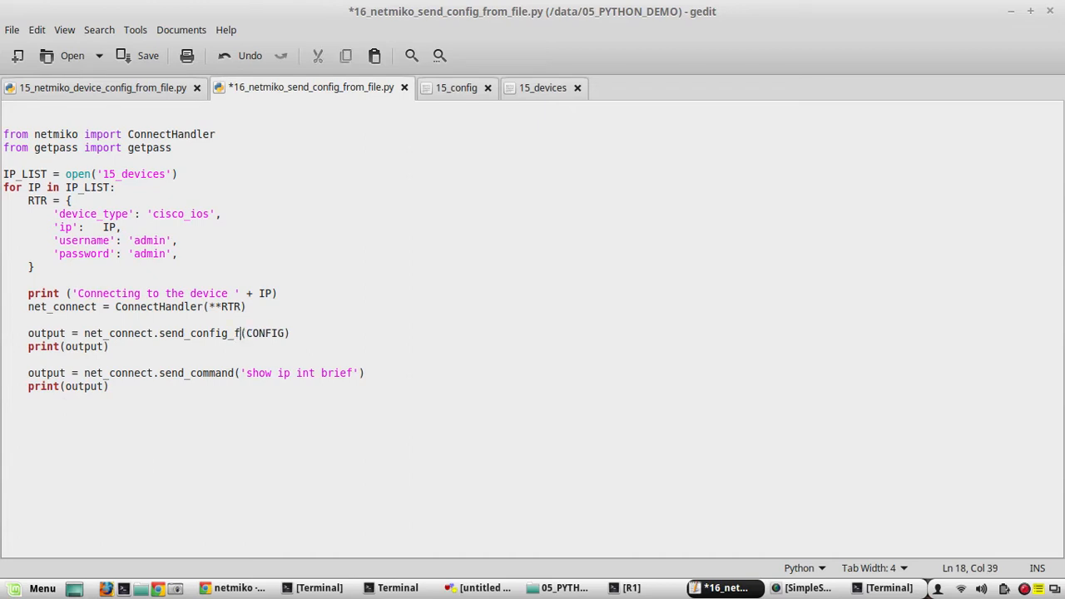
# Rename the send_config_set call toward send_config_from_file
pyautogui.write('rom_')
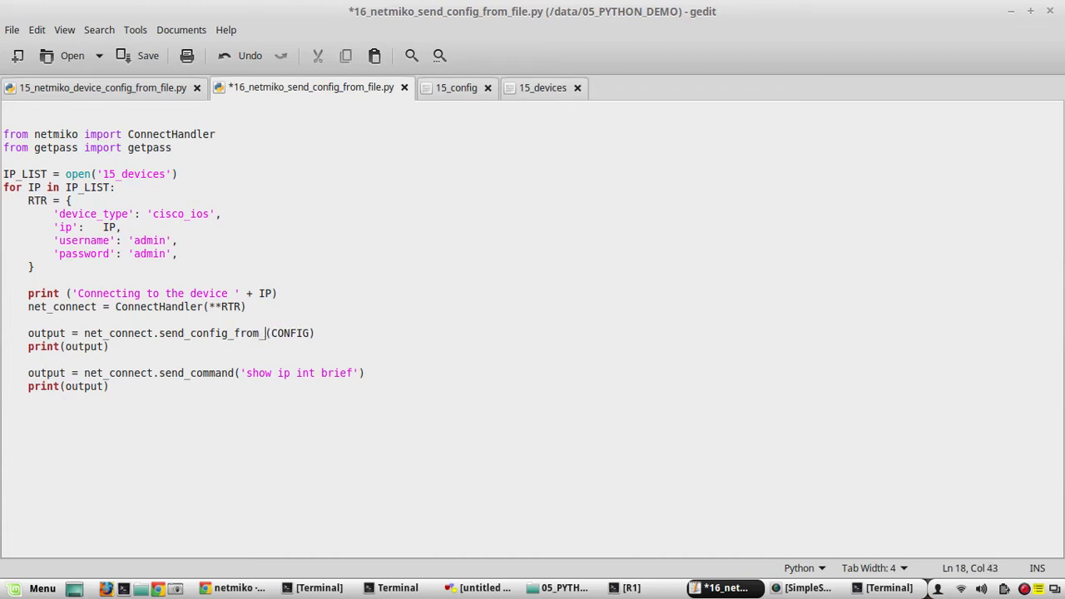
pyautogui.write('file')
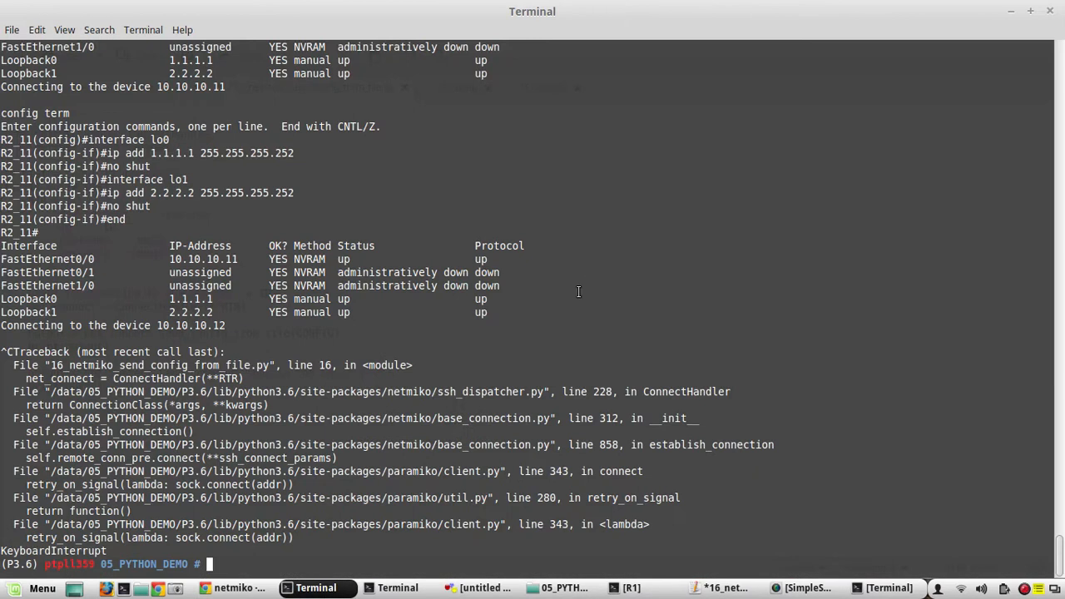
# Read pydoc netmiko's help on send_config_from_file and its config_file parameter
pyautogui.write('pyo')
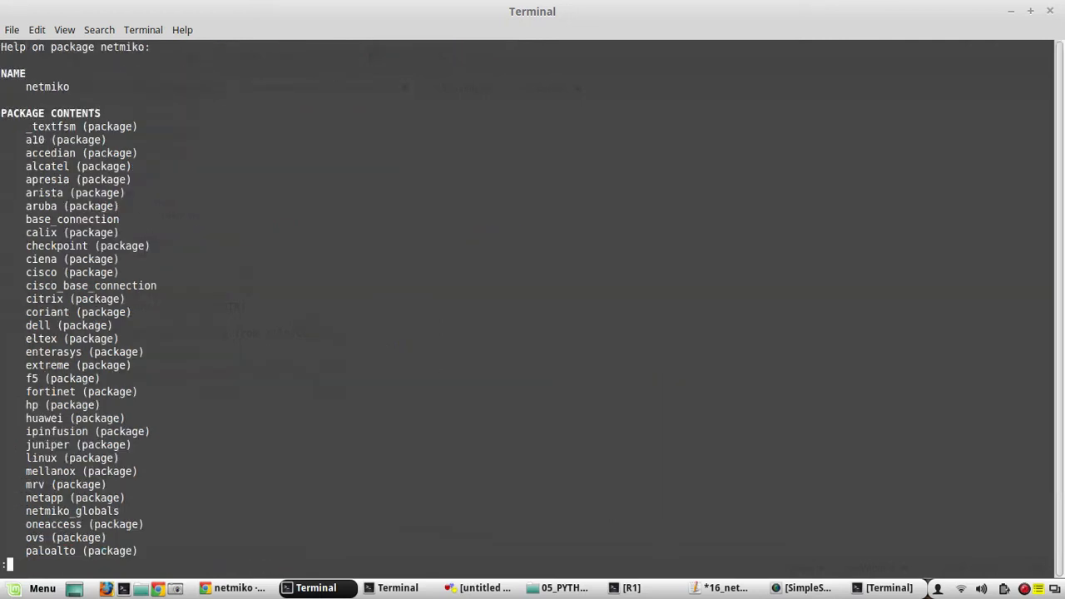
pyautogui.scroll(-3)
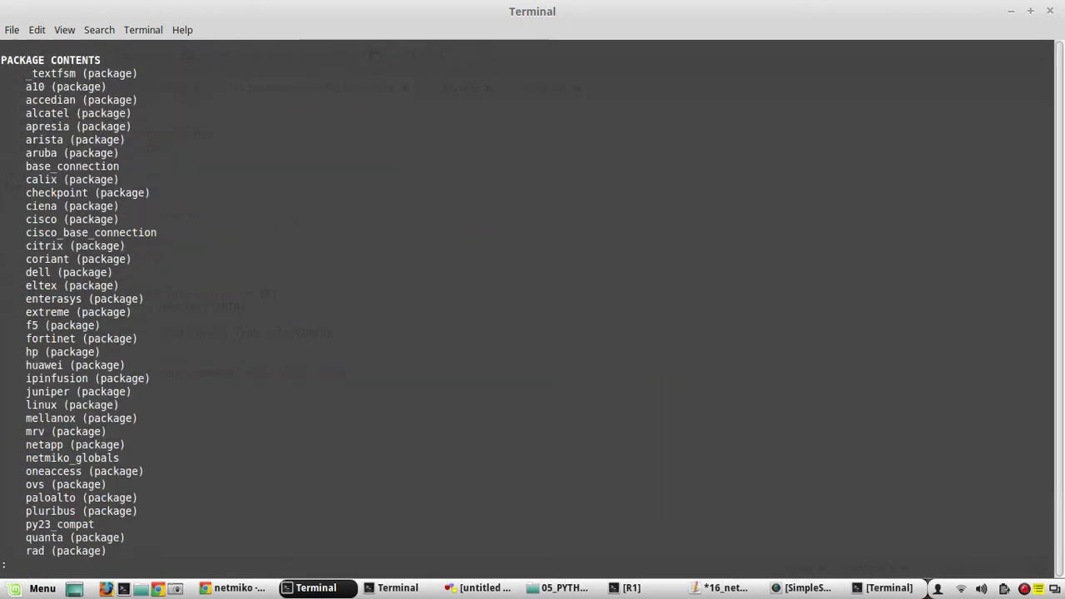
pyautogui.write('/s')
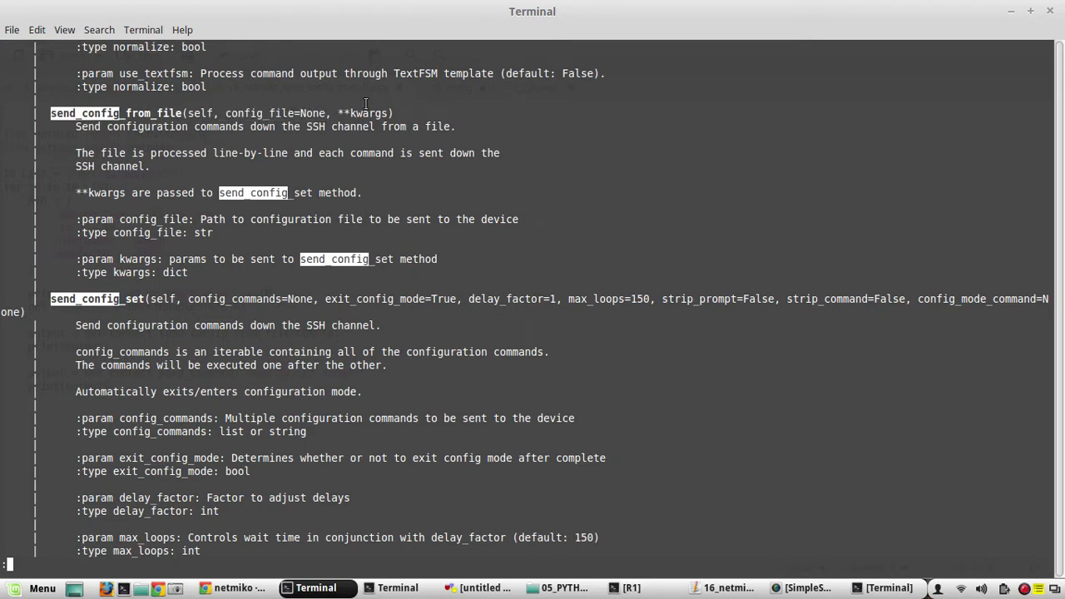
pyautogui.moveTo(1011, 13)
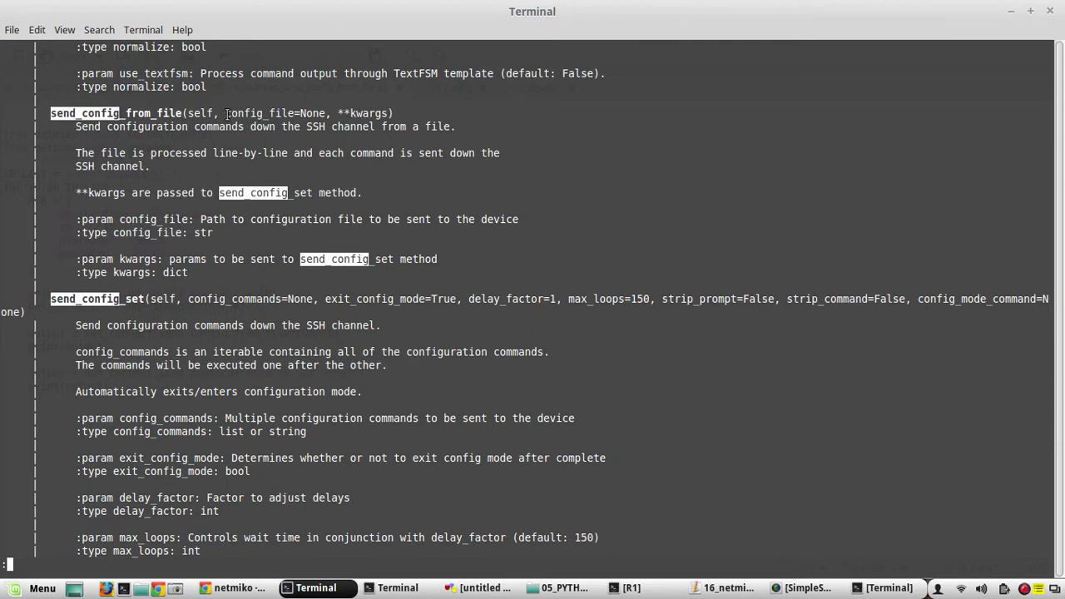
pyautogui.doubleClick(260, 113)
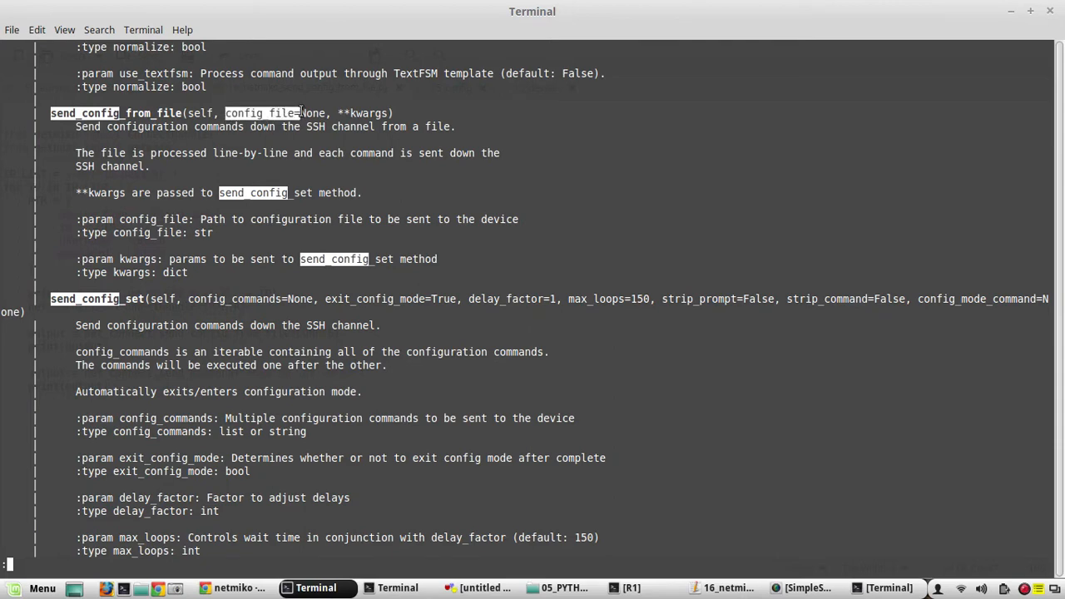
pyautogui.moveTo(1014, 18)
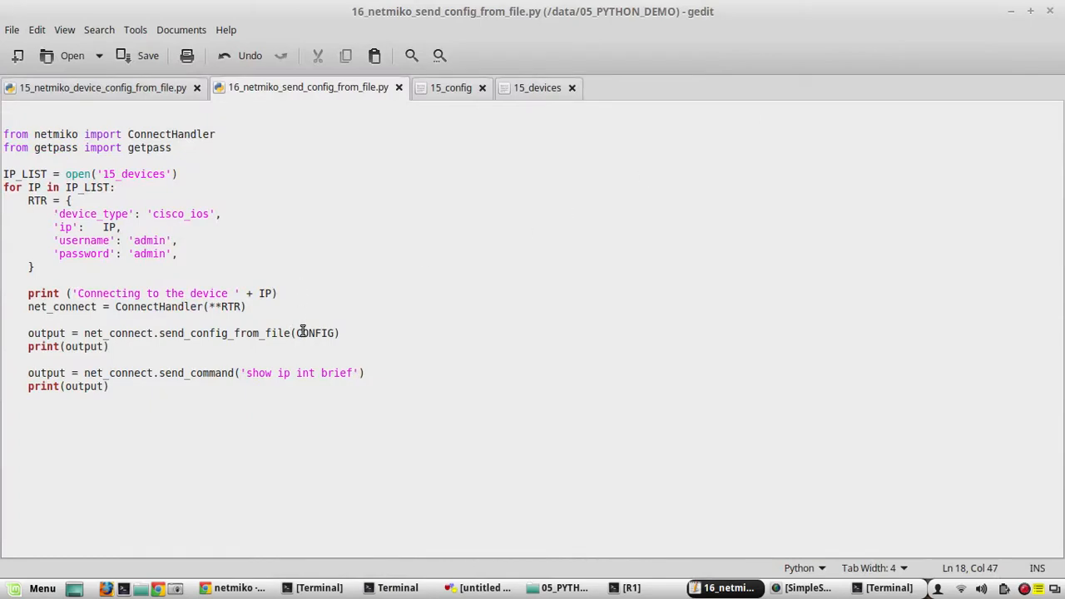
# Pass config_file='15_config' to send_config_from_file, save, and return to the terminal
pyautogui.doubleClick(314, 333)
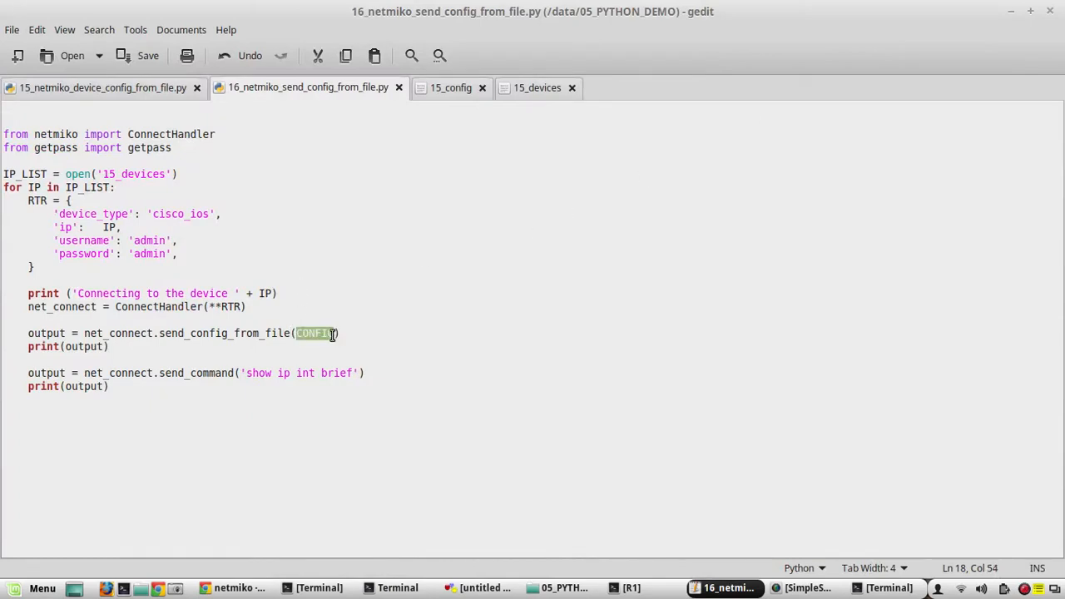
pyautogui.write("config_file='")
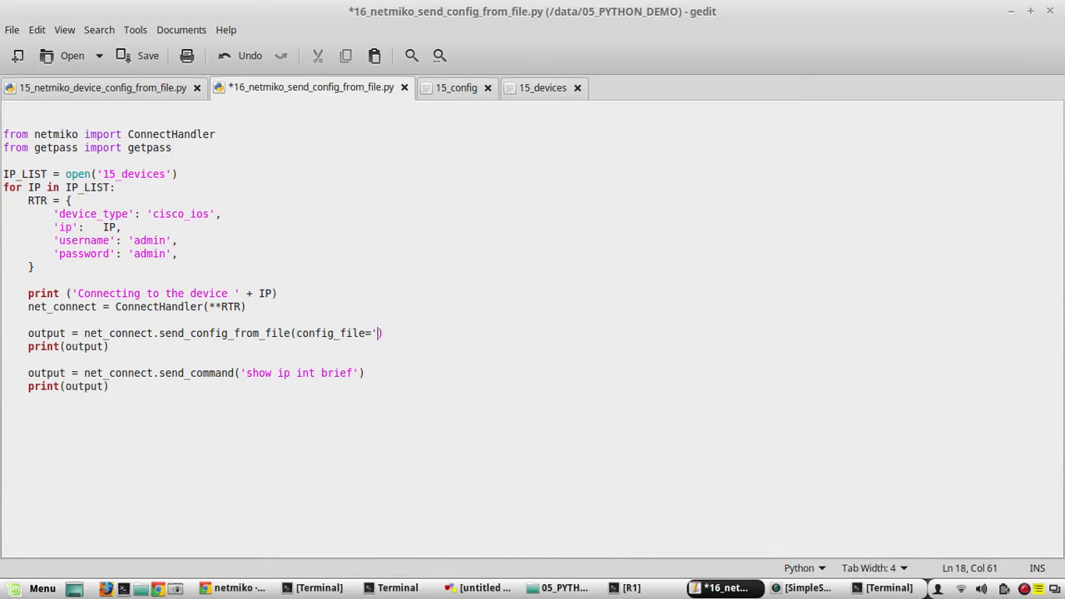
pyautogui.write('1')
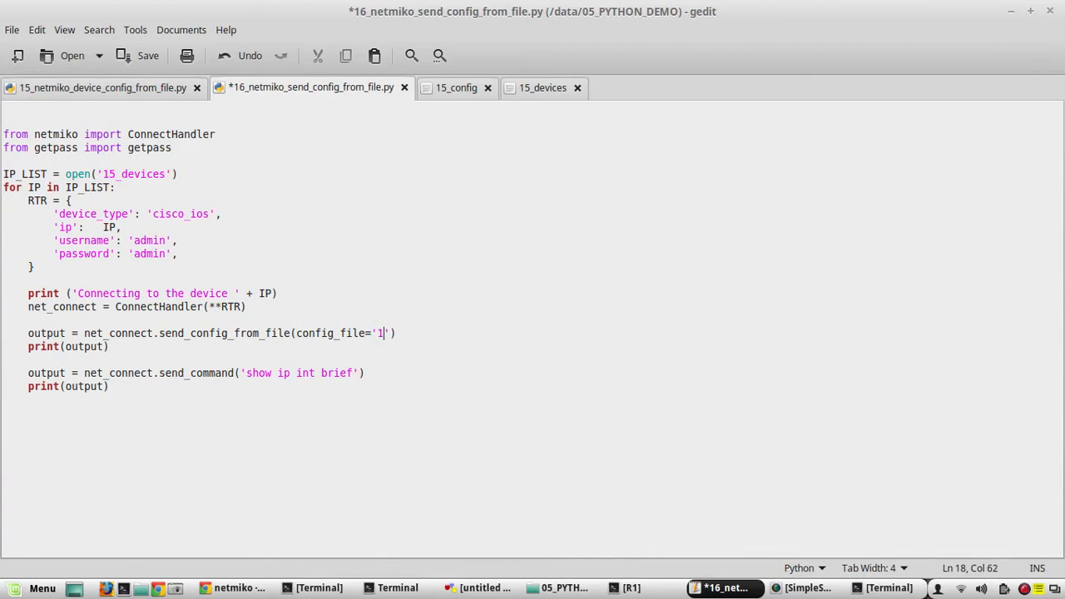
pyautogui.write('5_config')
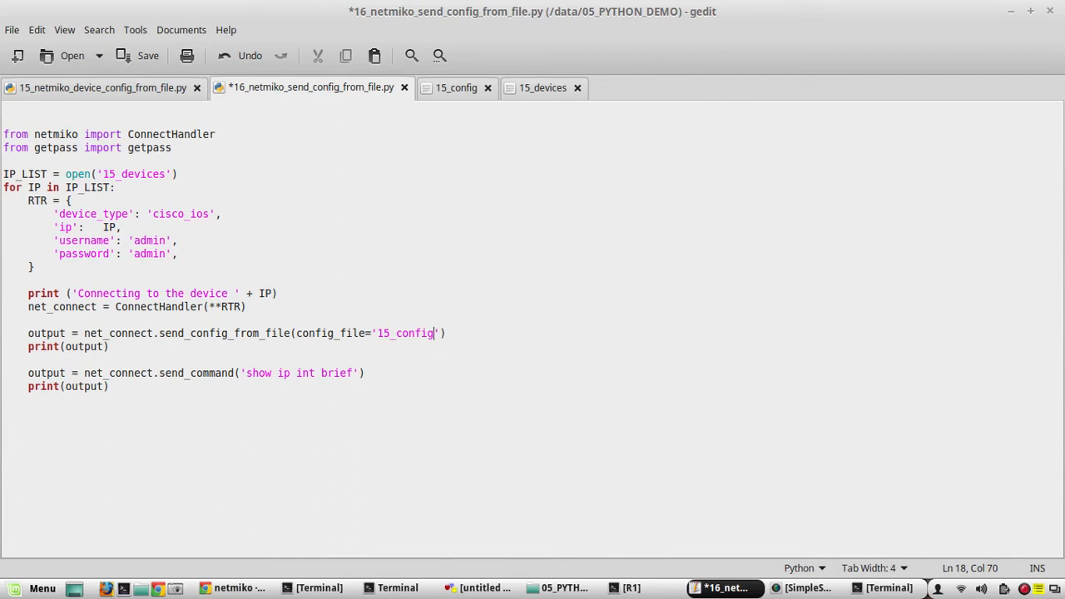
pyautogui.press('ctrl+s')
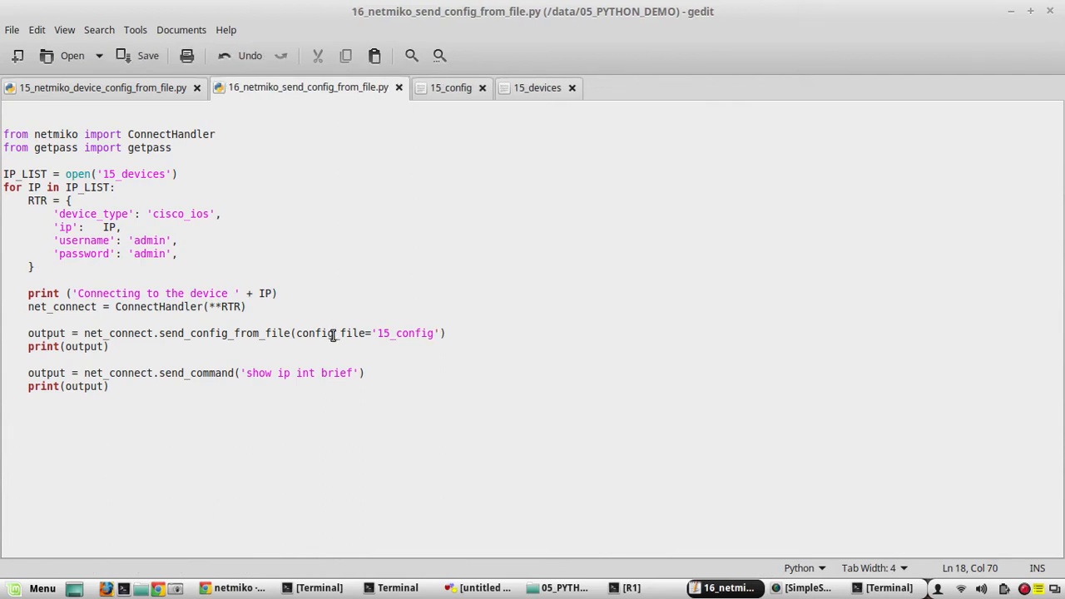
pyautogui.click(316, 587)
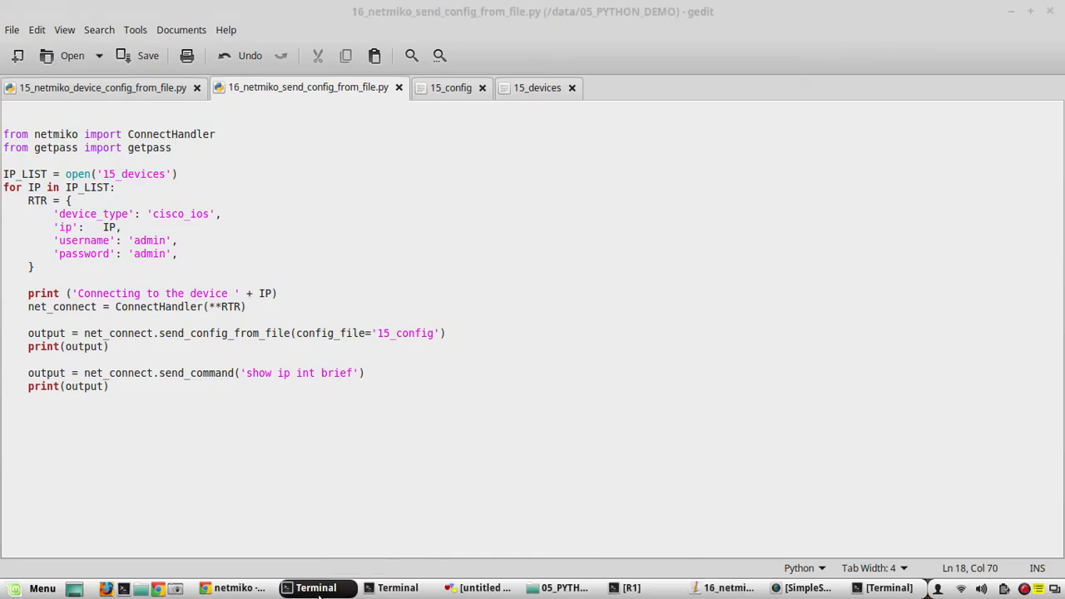
pyautogui.click(311, 587)
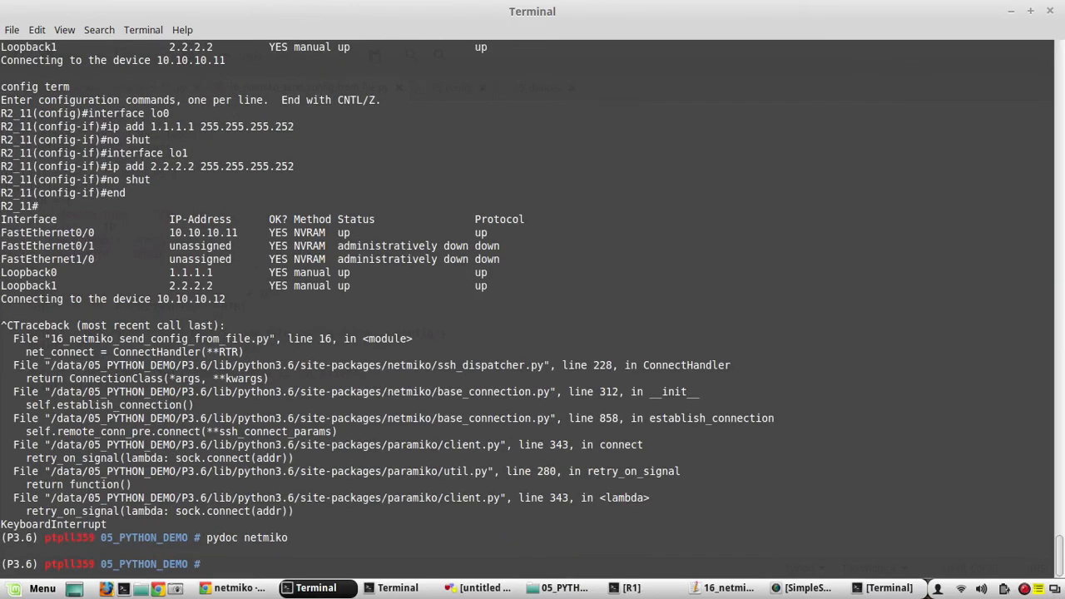
# Run python 16_netmiko_send_config_from_file.py in the terminal
pyautogui.write('python 16_netmiko_send_config_from_file.py')
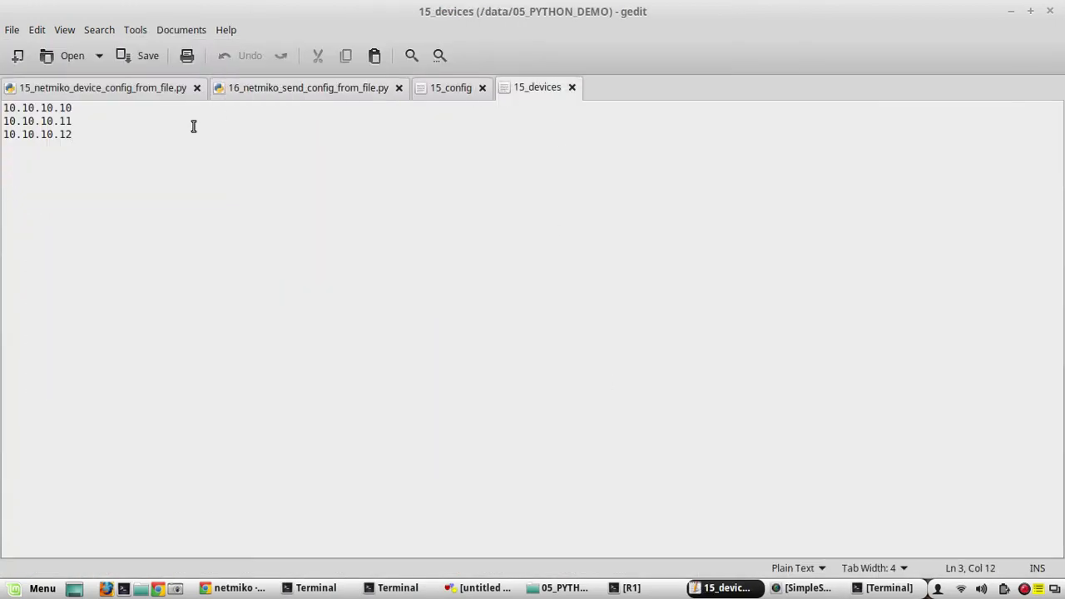
# Delete the 10.10.10.12 address line from the 15_devices file
pyautogui.tripleClick(36, 135)
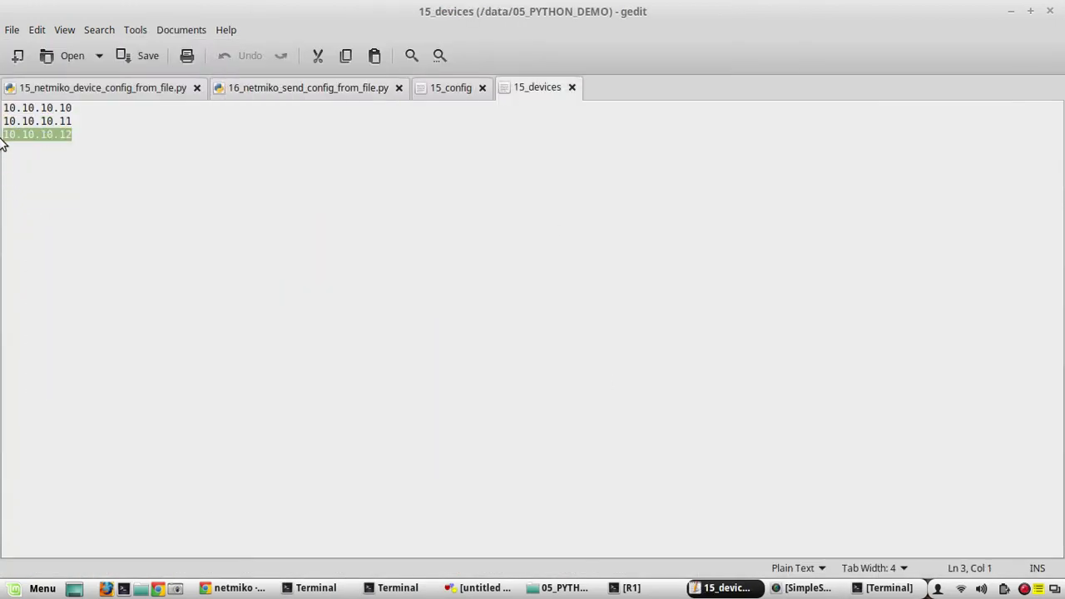
pyautogui.press('Delete')
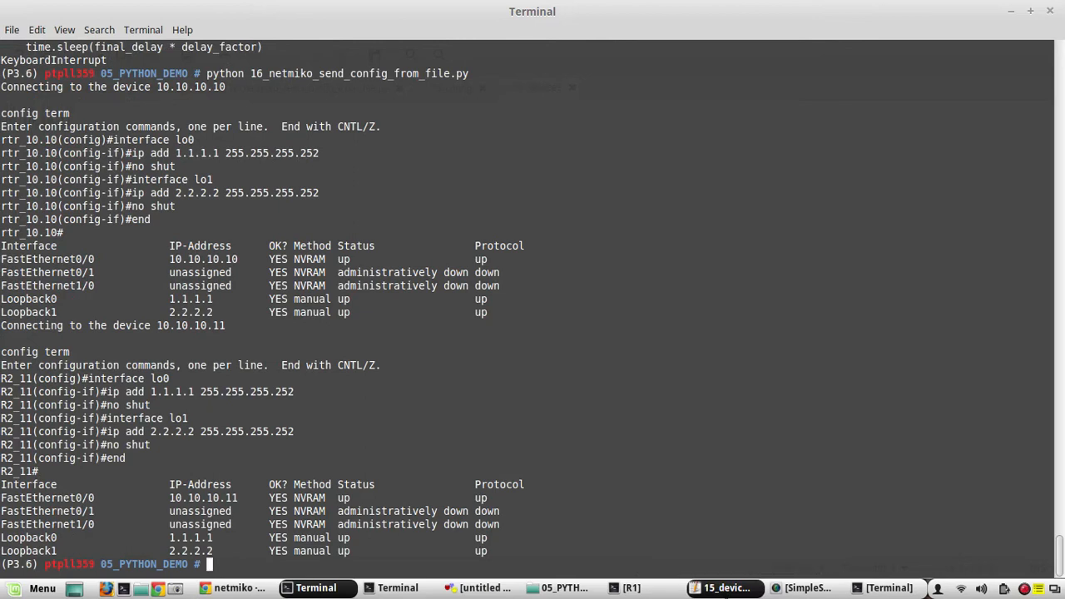
# Duplicate the send_command block as an argument-less net_connect.save_config() call
pyautogui.click(727, 589)
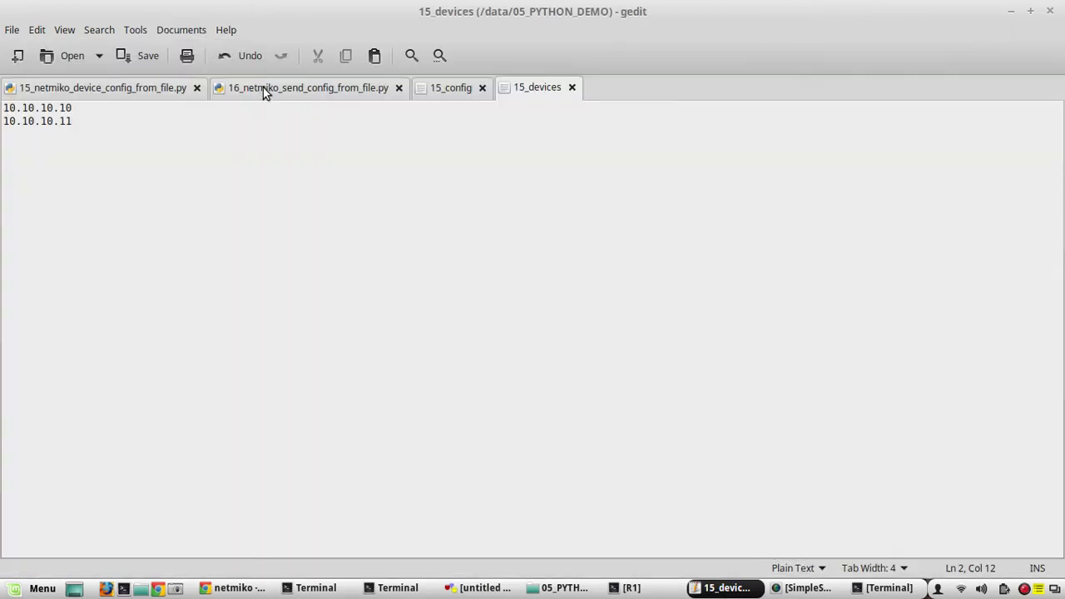
pyautogui.click(307, 87)
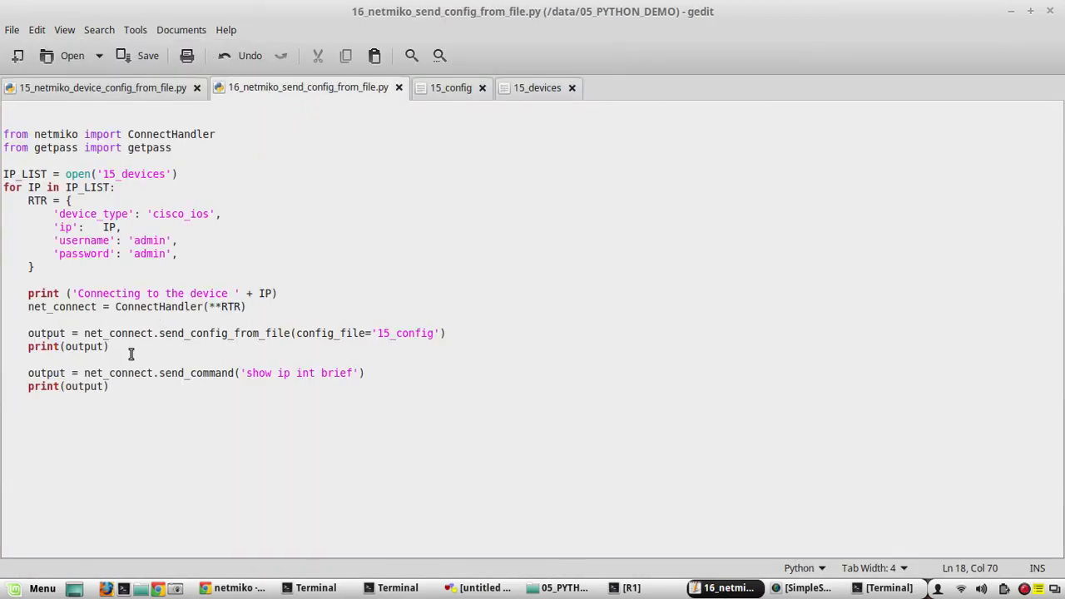
pyautogui.press('Return')
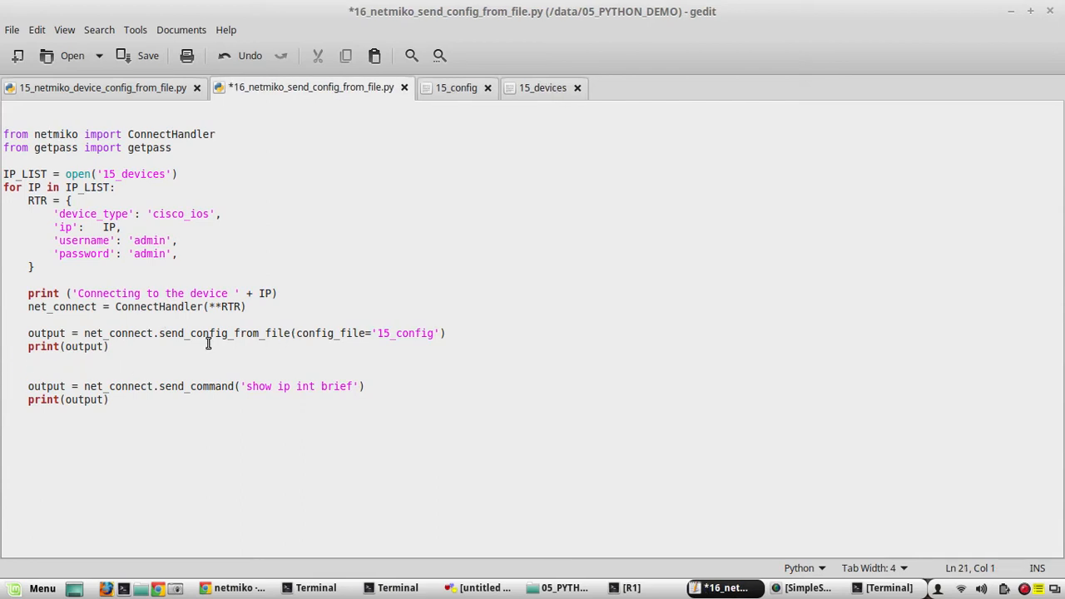
pyautogui.click(7, 369)
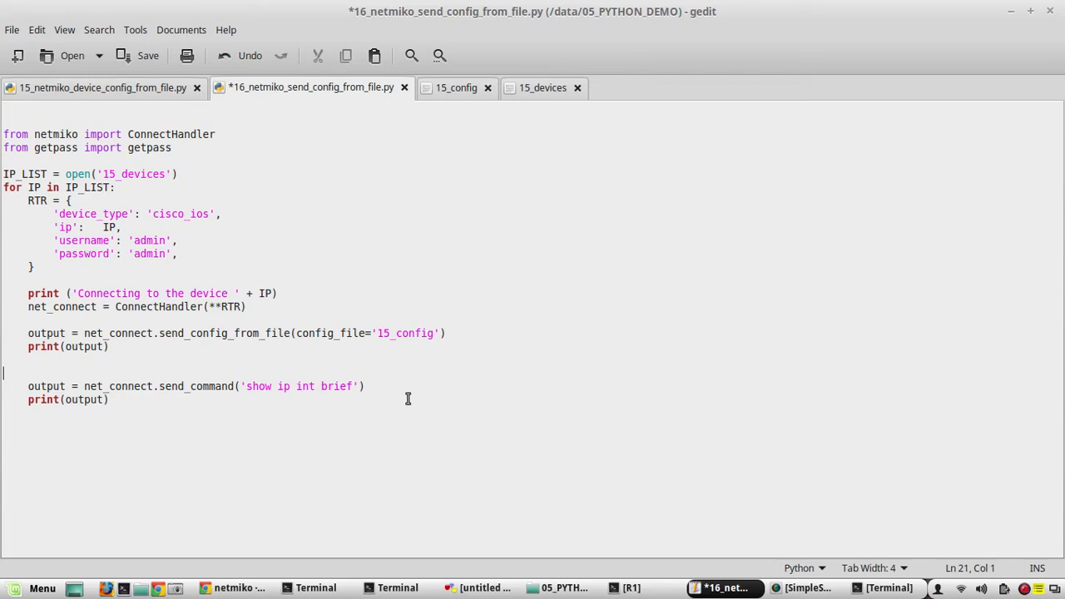
pyautogui.moveTo(370, 386)
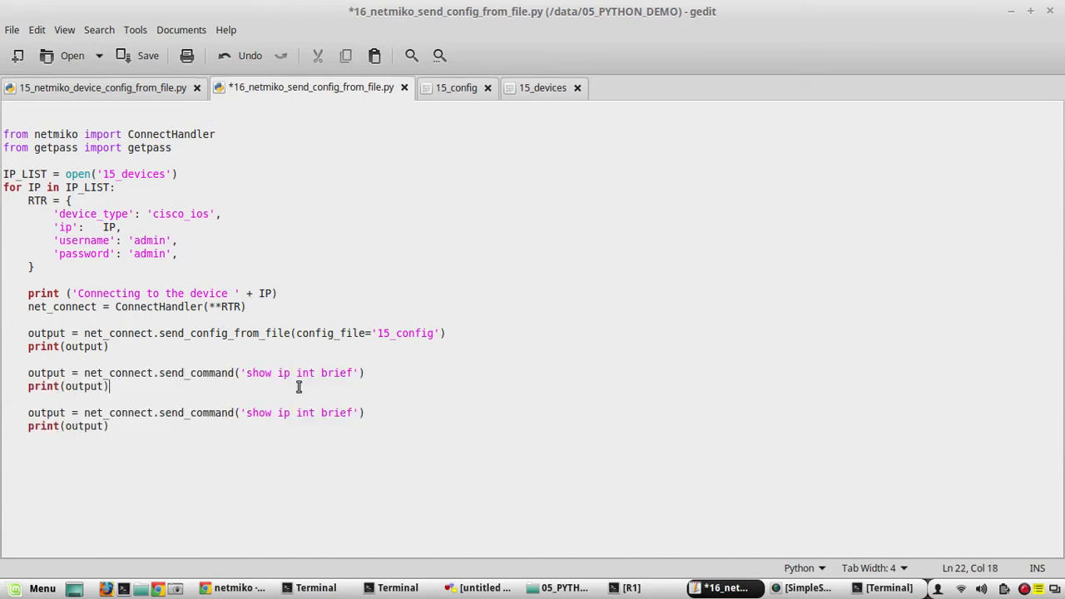
pyautogui.doubleClick(199, 373)
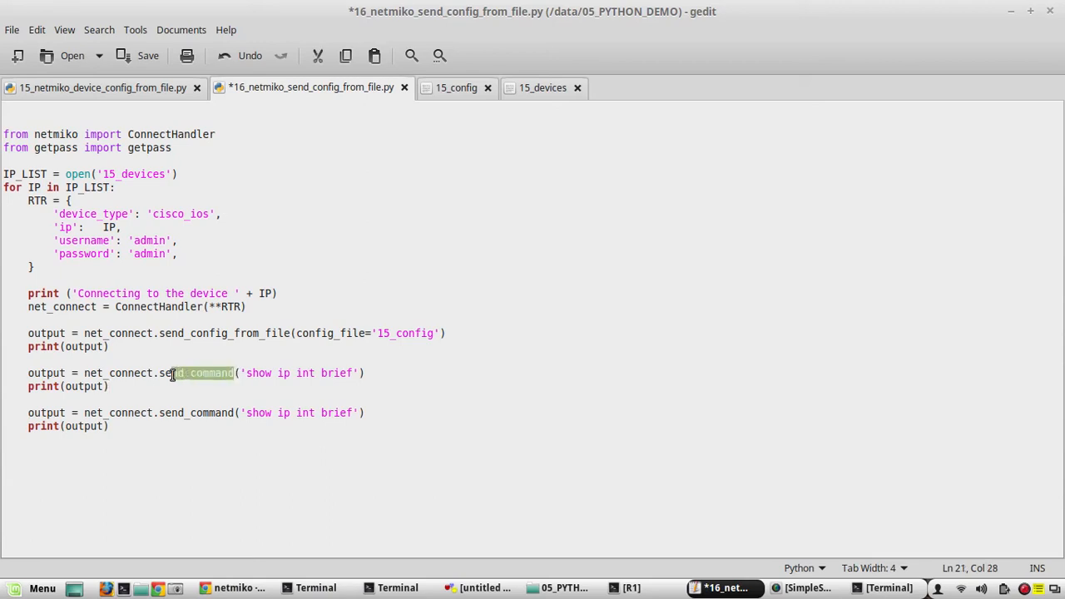
pyautogui.write('save')
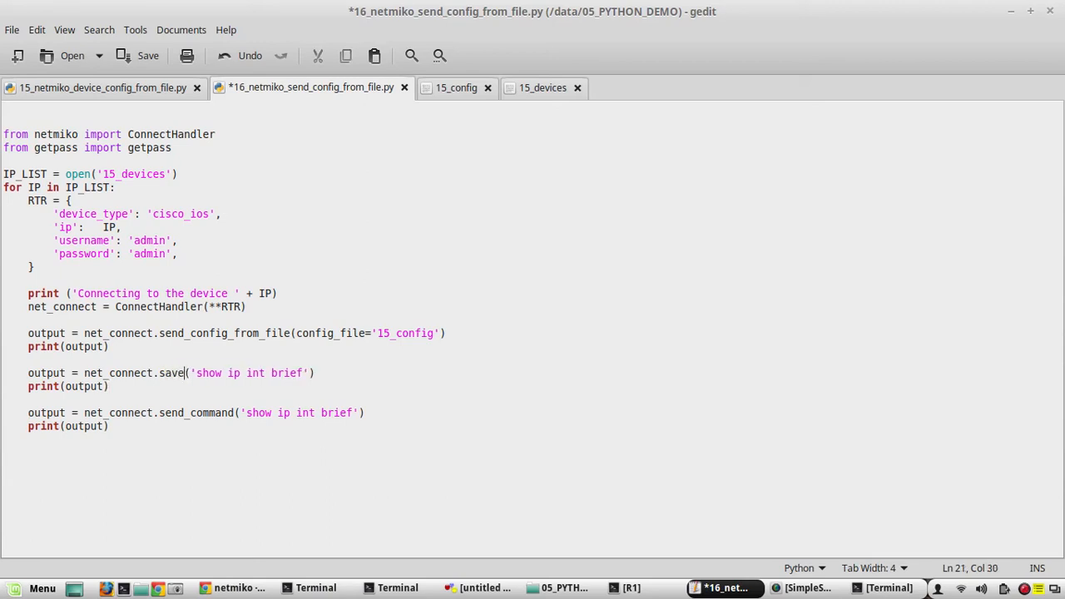
pyautogui.write('_config')
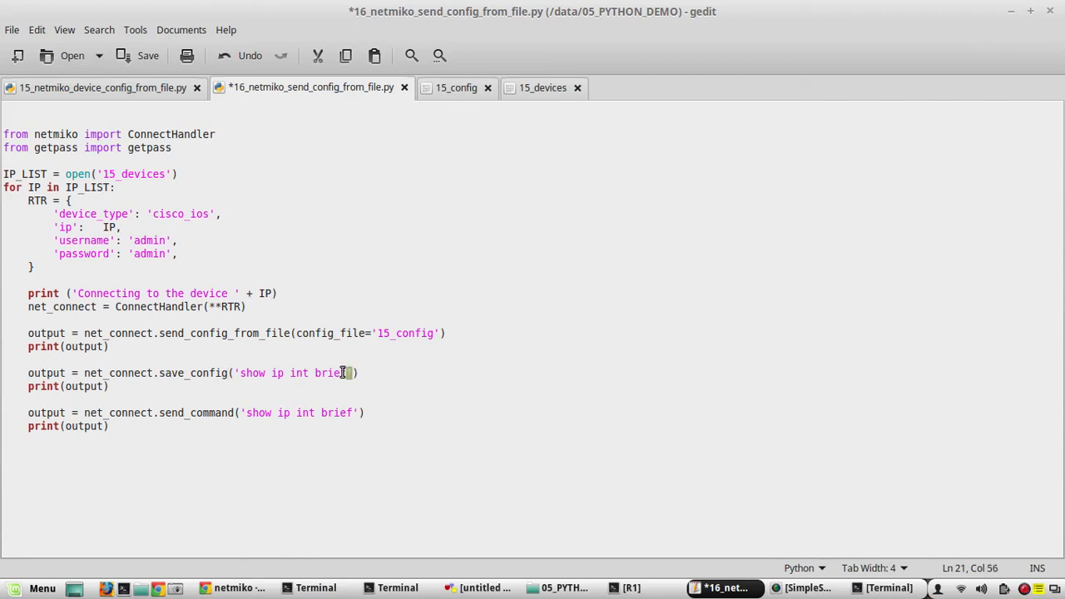
pyautogui.moveTo(346, 372); pyautogui.dragTo(239, 373)
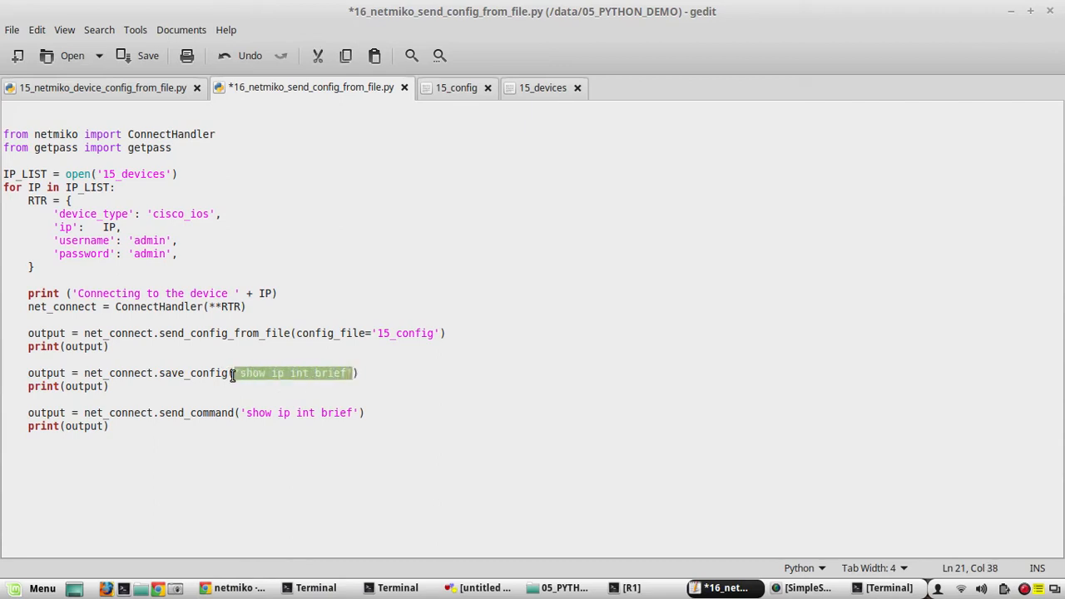
pyautogui.press('Delete')
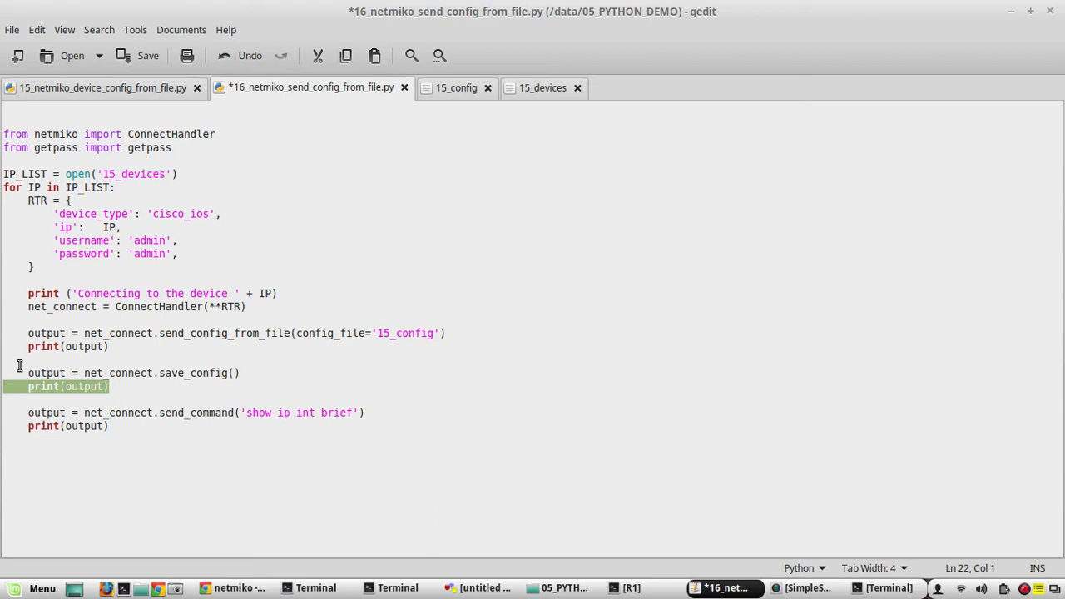
# Add print('\n Saving the configuration \n') before the save_config call
pyautogui.click(25, 372)
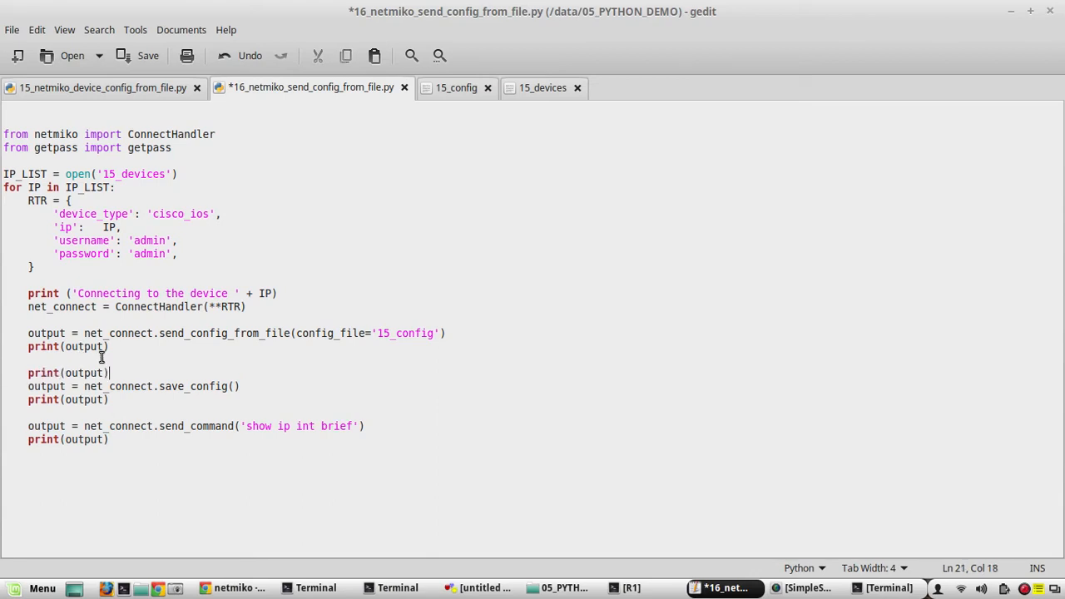
pyautogui.doubleClick(83, 373)
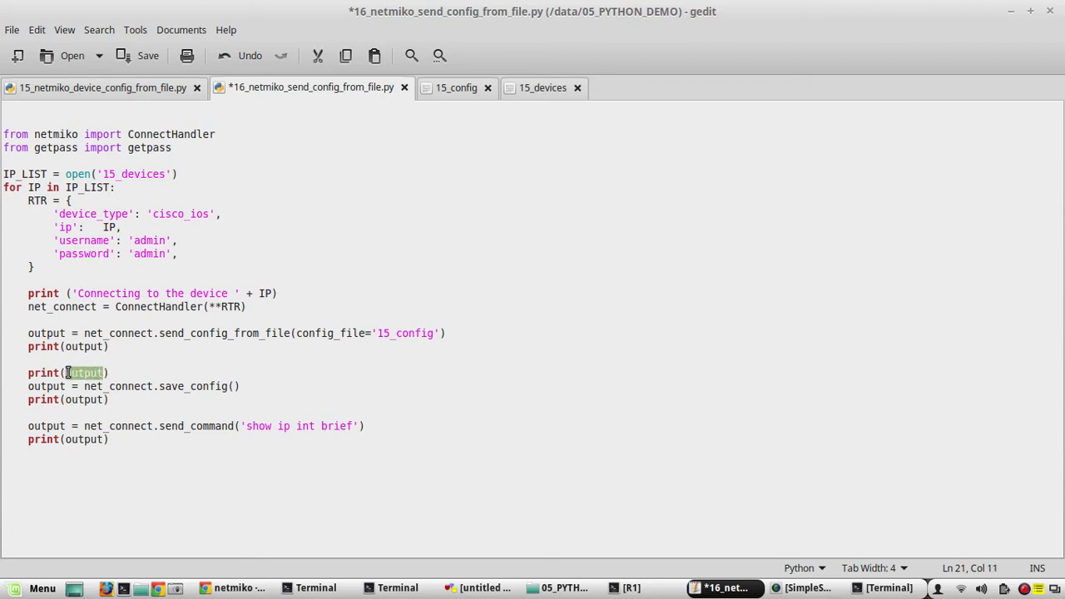
pyautogui.write("'")
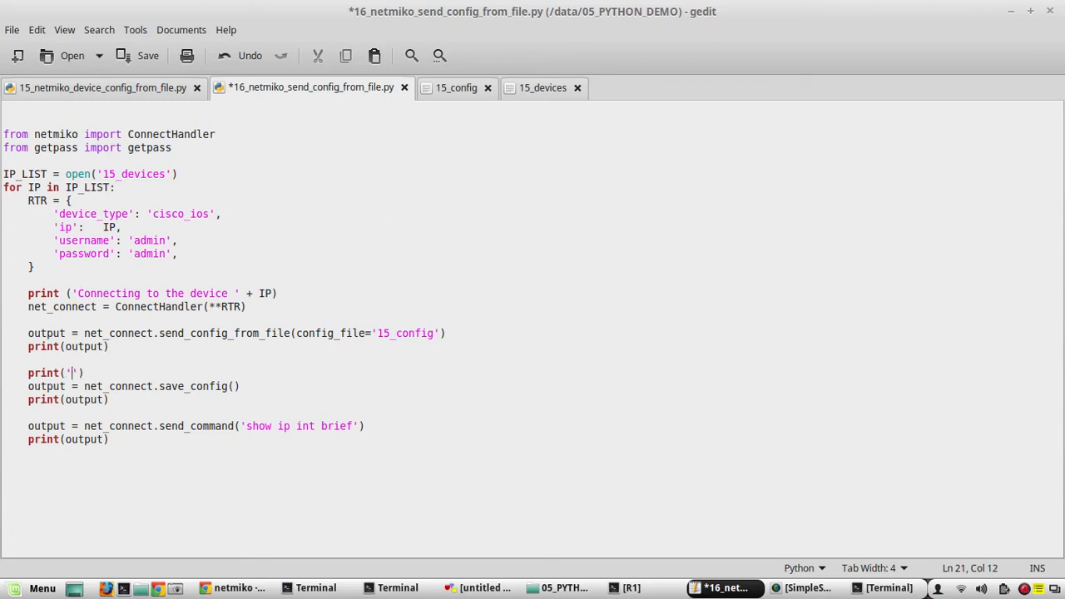
pyautogui.write('\\n')
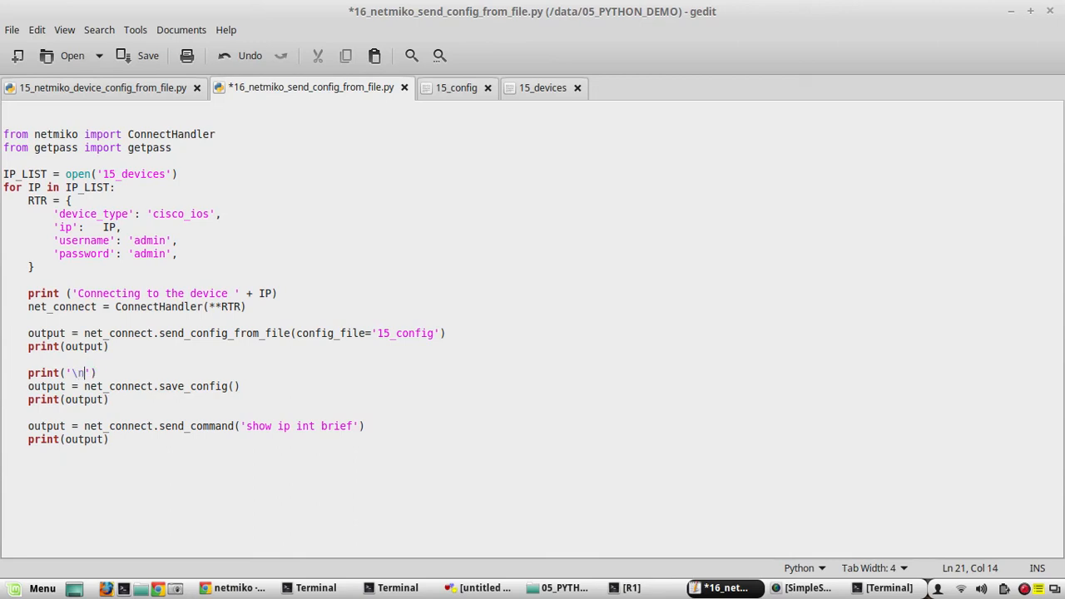
pyautogui.write('Saving')
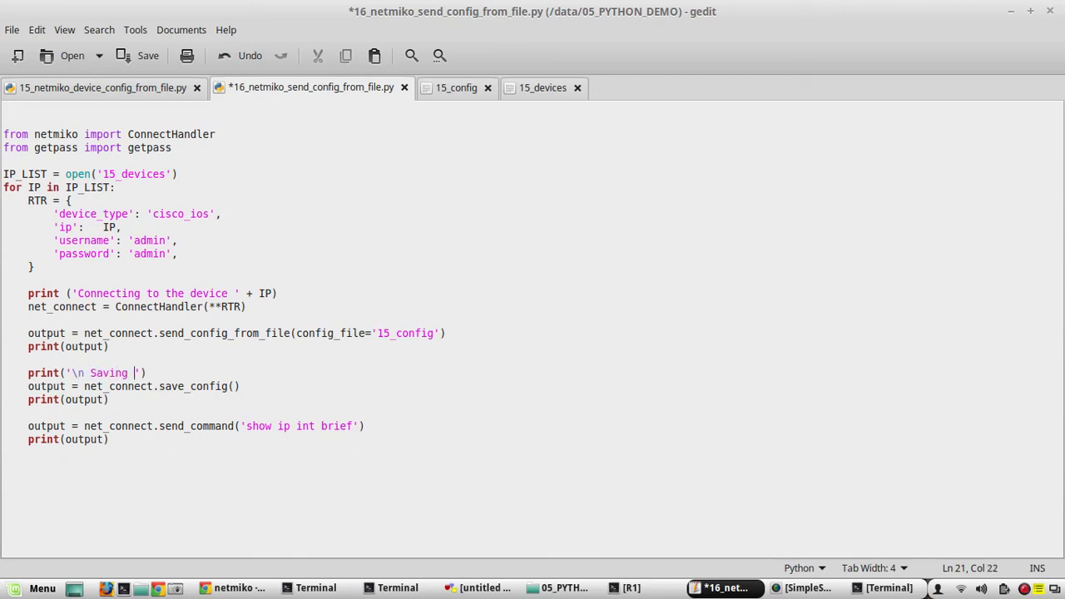
pyautogui.write('the confi')
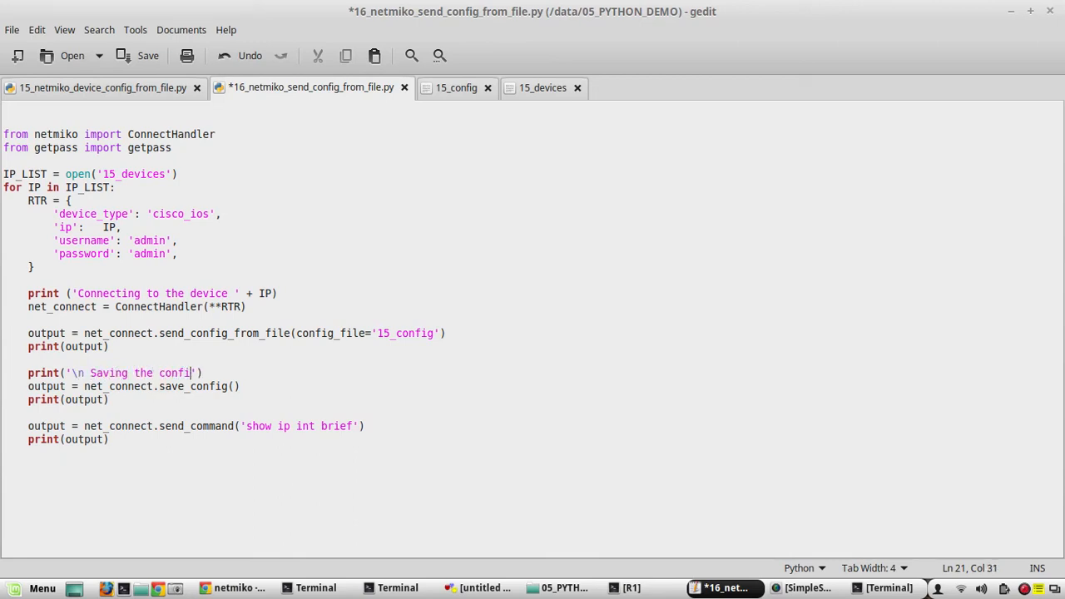
pyautogui.write('guration')
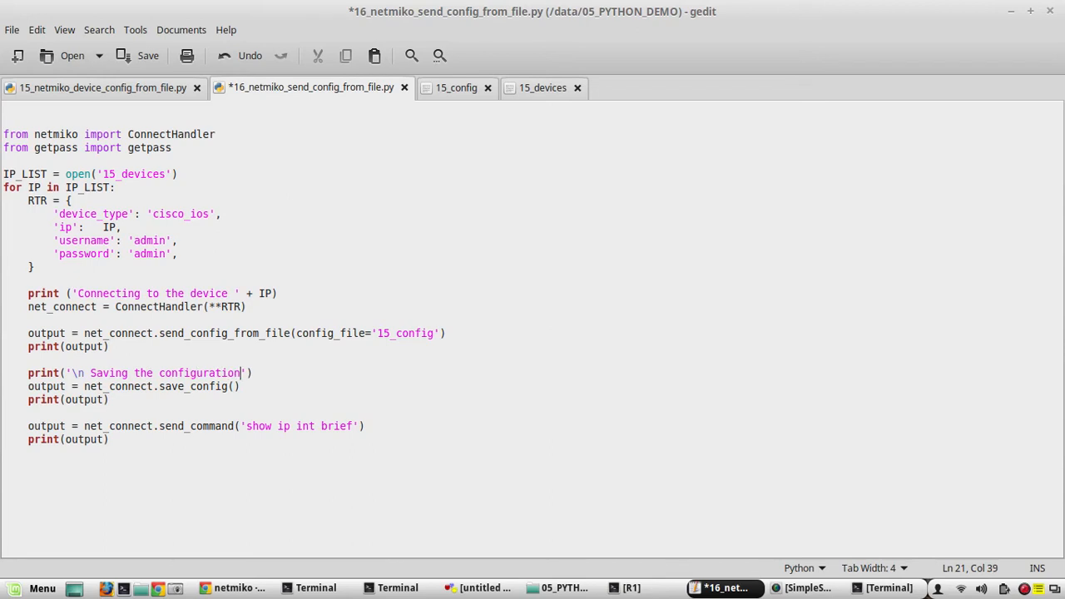
pyautogui.write('\\n')
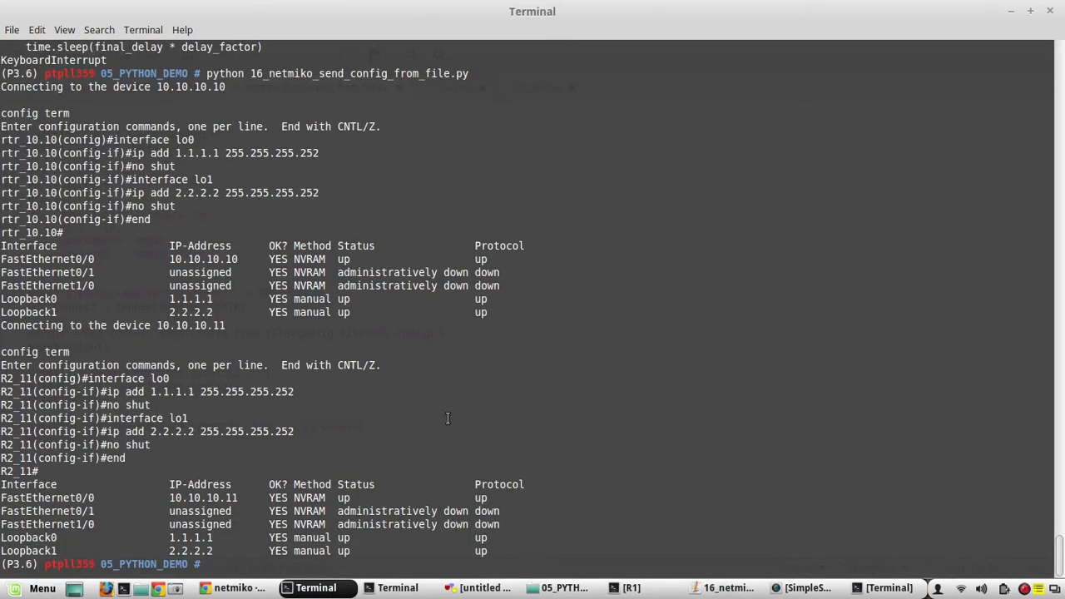
# Run python 16_netmiko_send_config_from_file.py and review 'Building configuration [OK]' for both routers
pyautogui.write('python 16_netmiko_send_config_from_file.py')
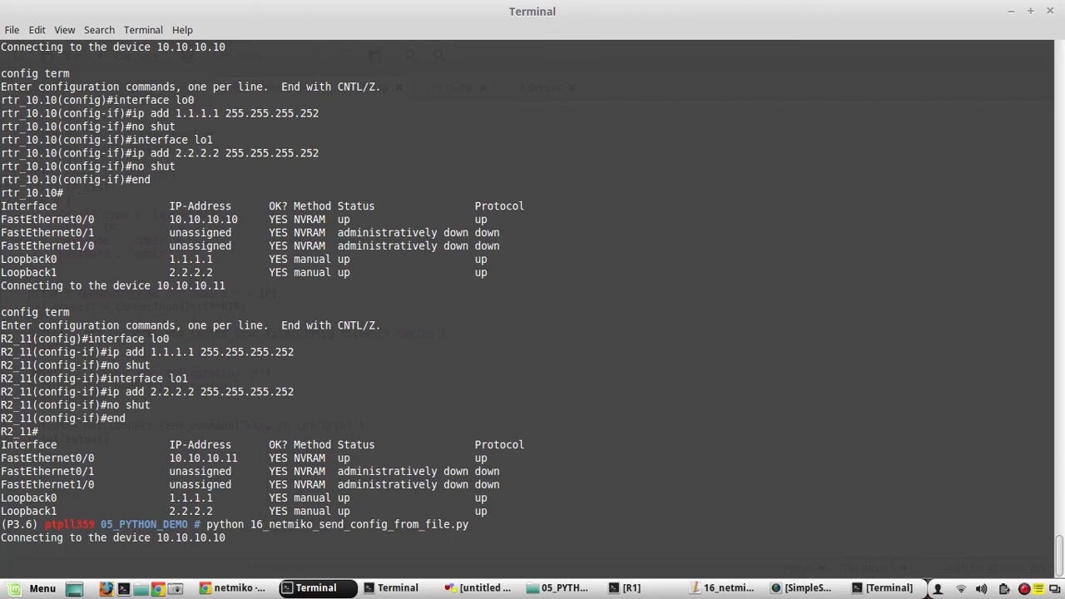
pyautogui.scroll(-3)
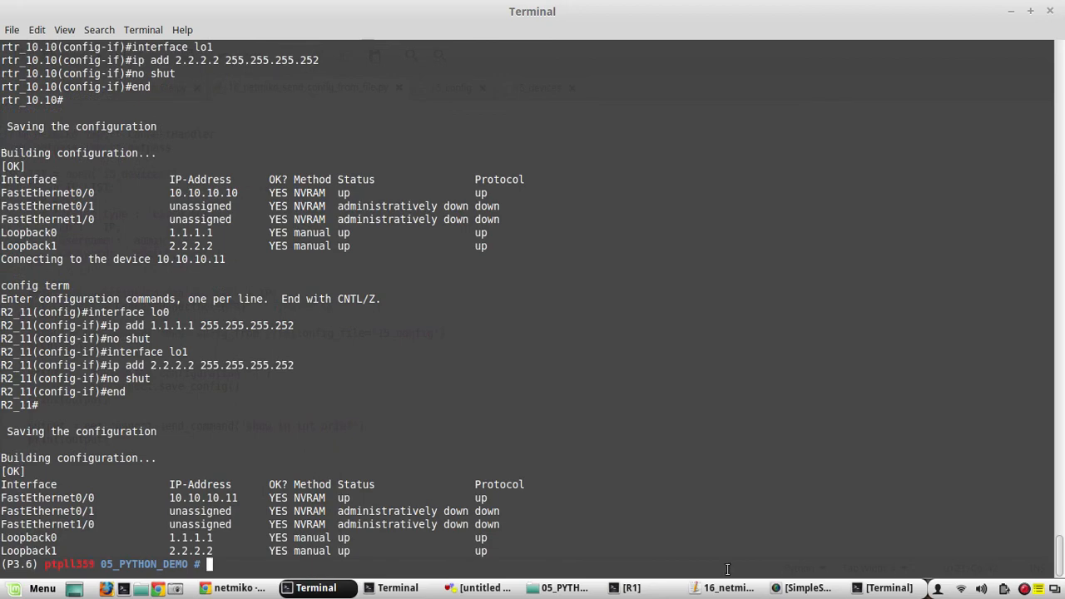
# On the R1 console run sh startup-config and page through Loopback0 1.1.1.1 and Loopback1 2.2.2.2
pyautogui.click(634, 589)
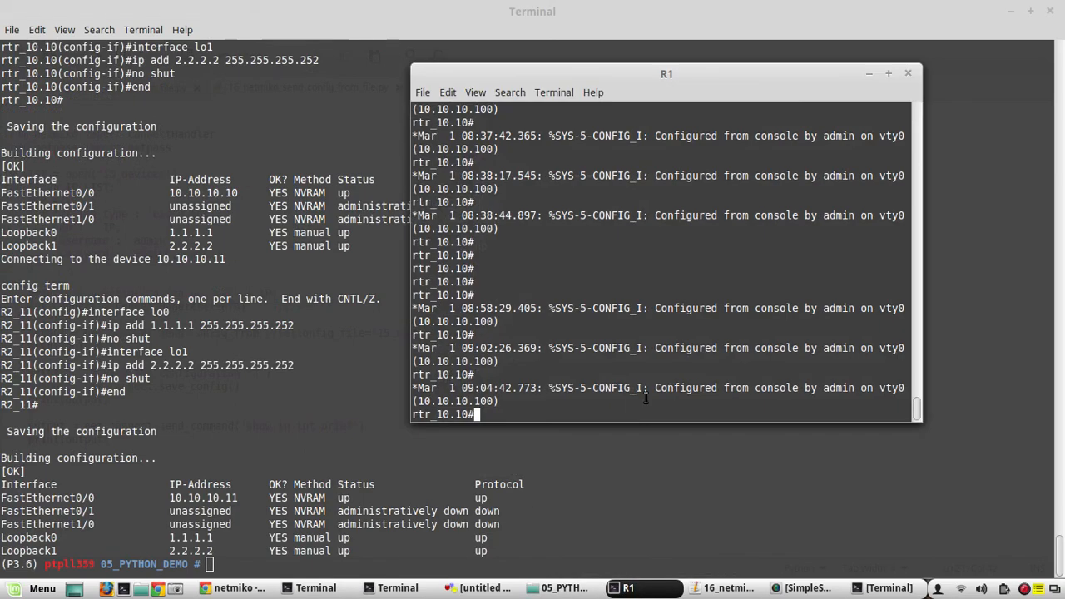
pyautogui.write('sh')
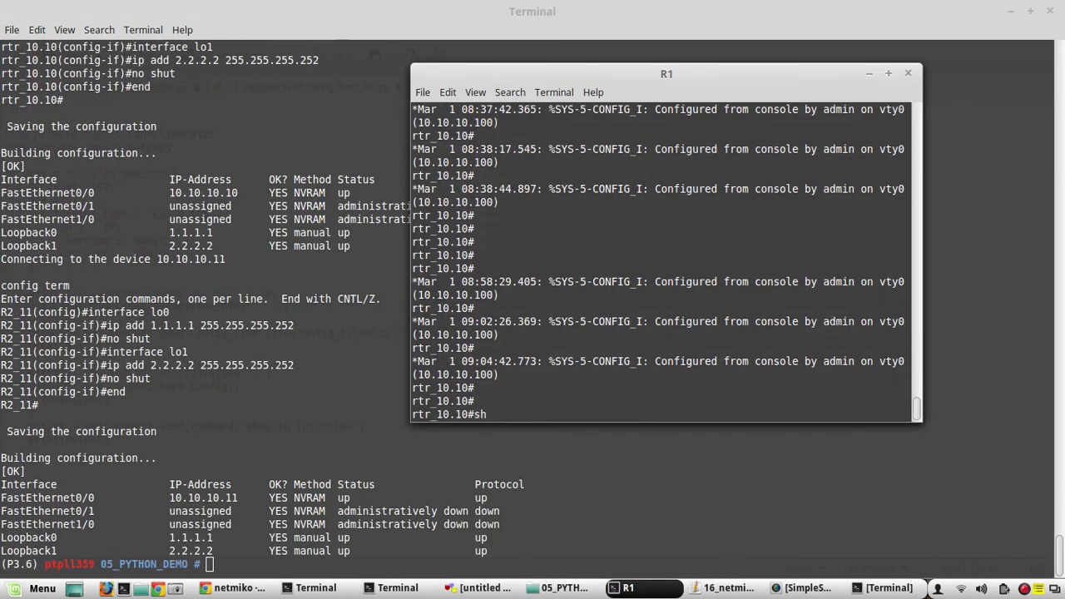
pyautogui.write('startup-config')
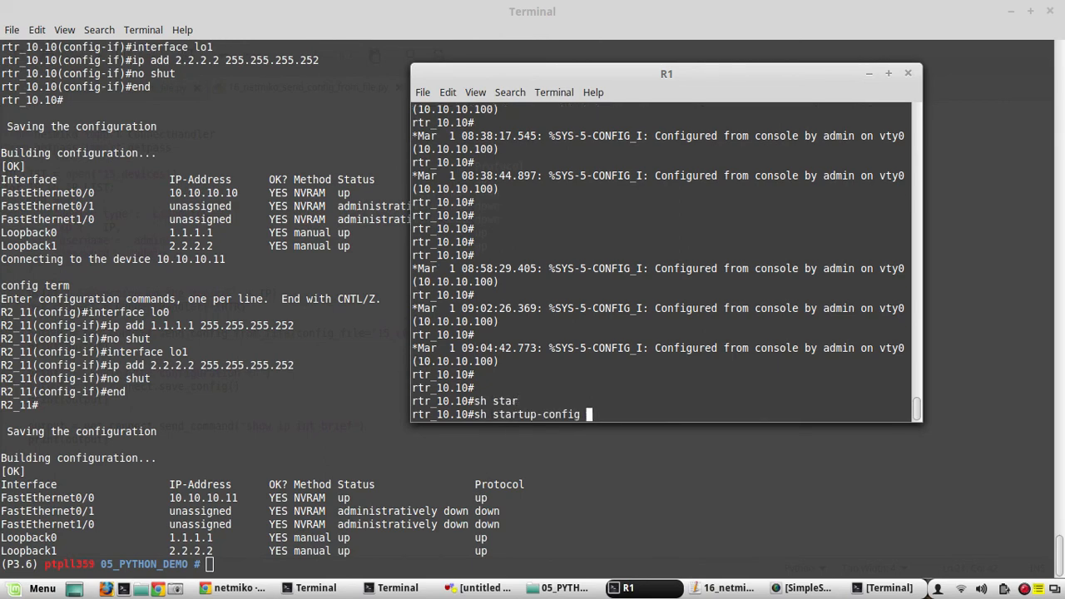
pyautogui.press('Return')
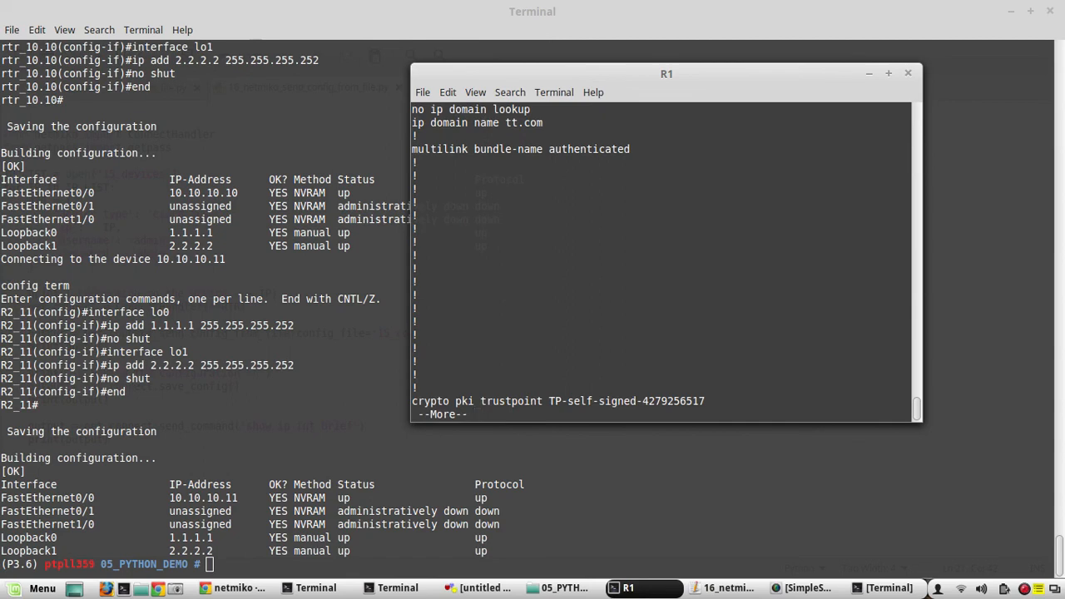
pyautogui.press('space')
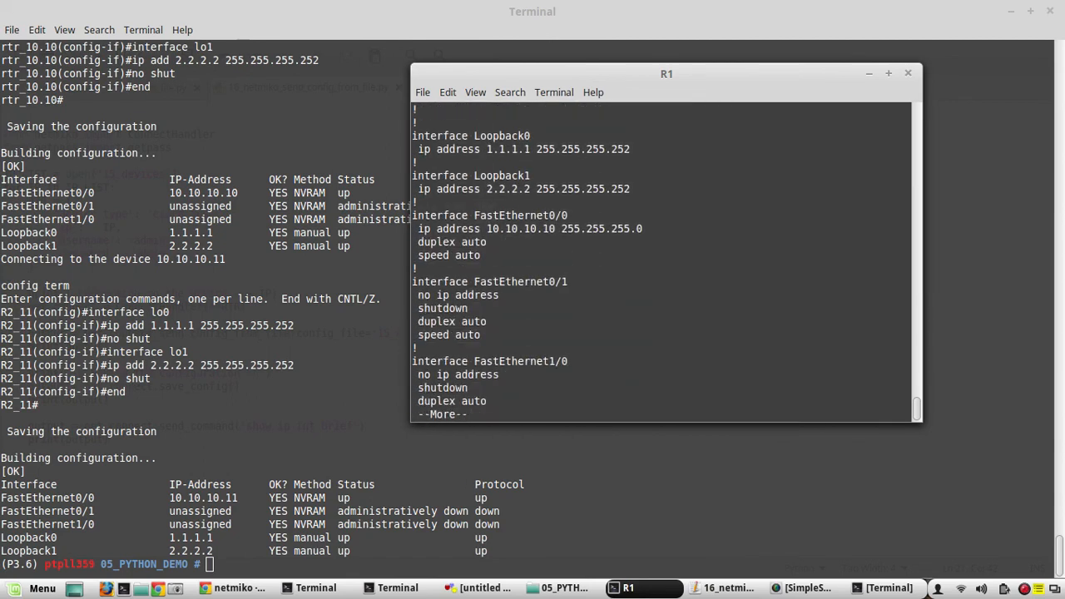